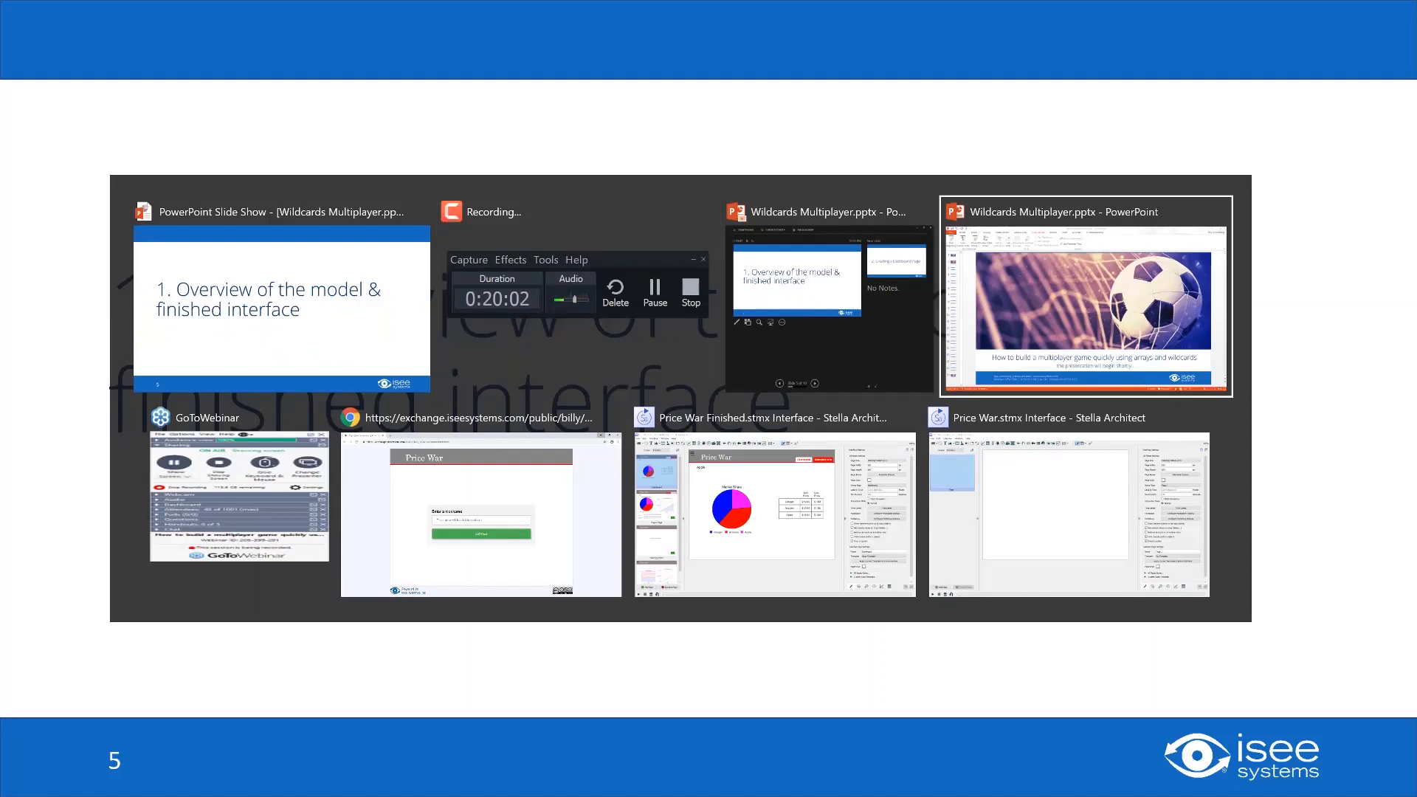
Enter the Price War game under a suggested nickname and reach the session list.
{"action": "left_click", "coordinate": [480, 515]}
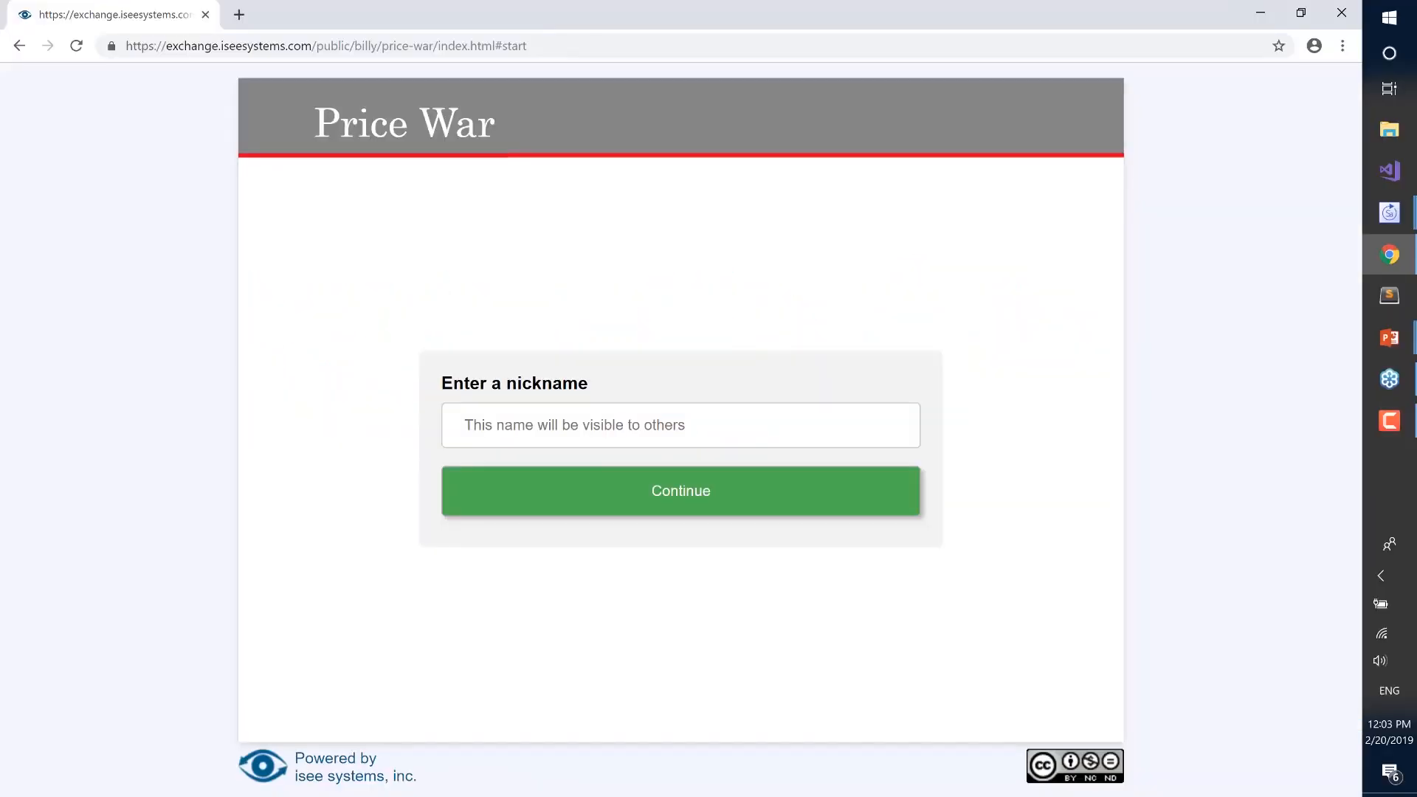
{"action": "mouse_move", "coordinate": [1137, 236]}
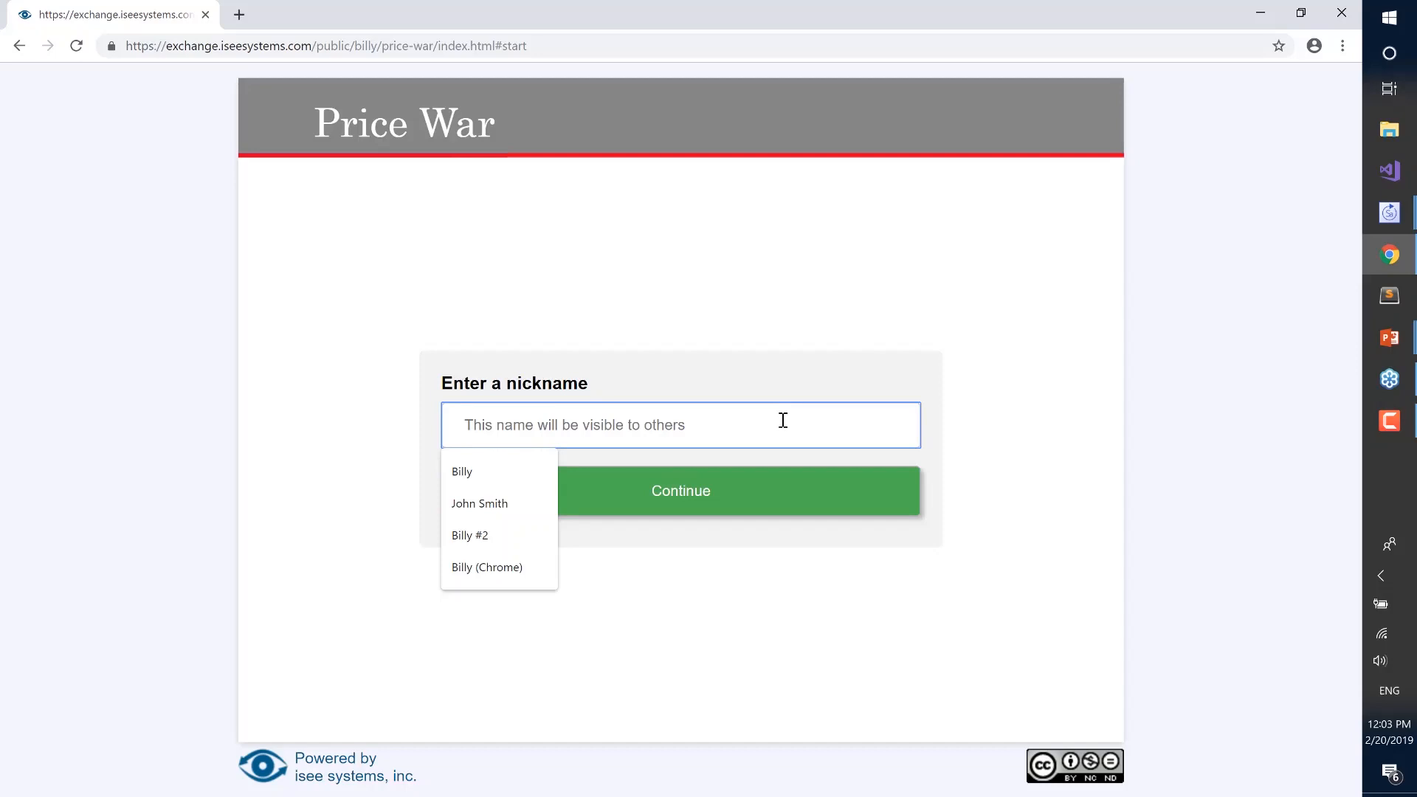
{"action": "mouse_move", "coordinate": [757, 416]}
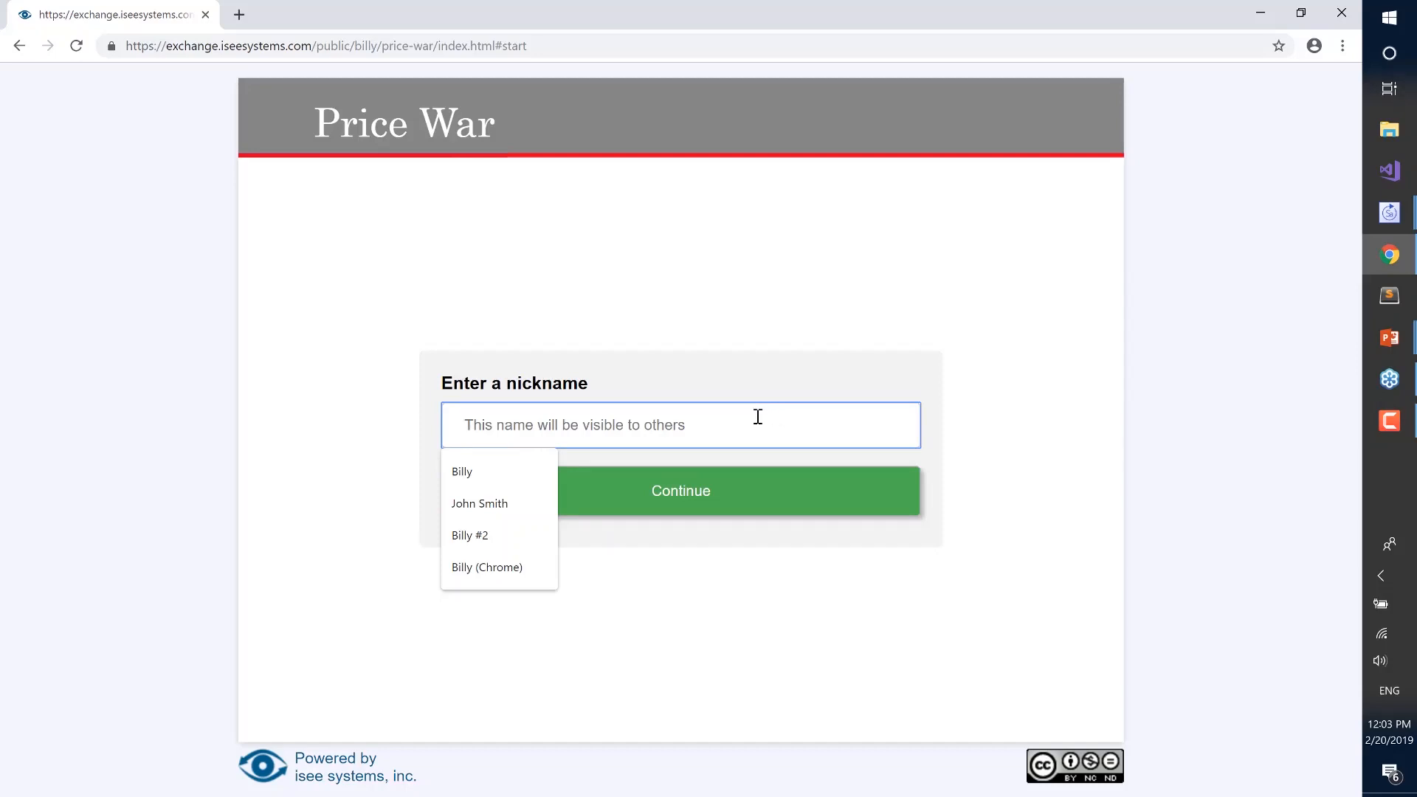
{"action": "mouse_move", "coordinate": [635, 425]}
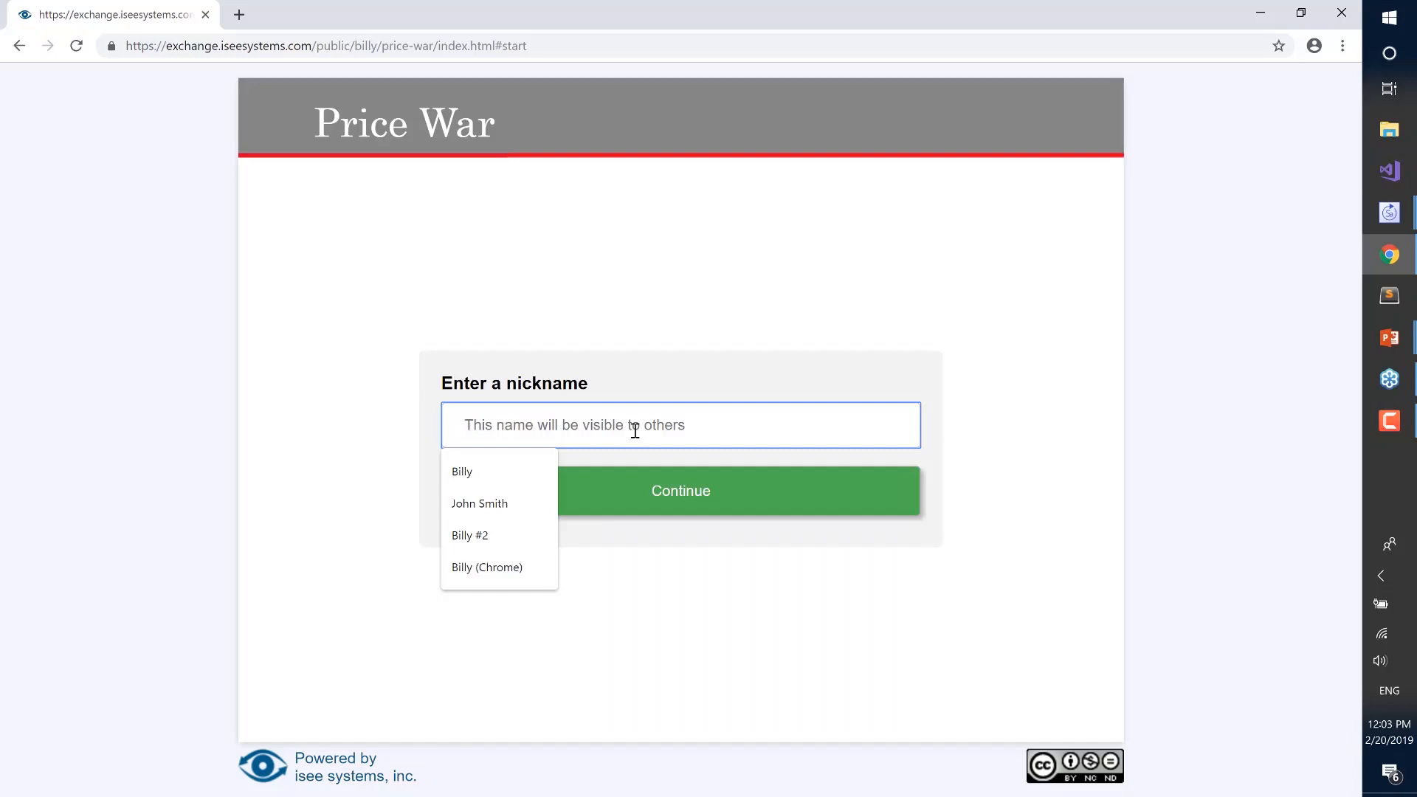
{"action": "left_click", "coordinate": [462, 471]}
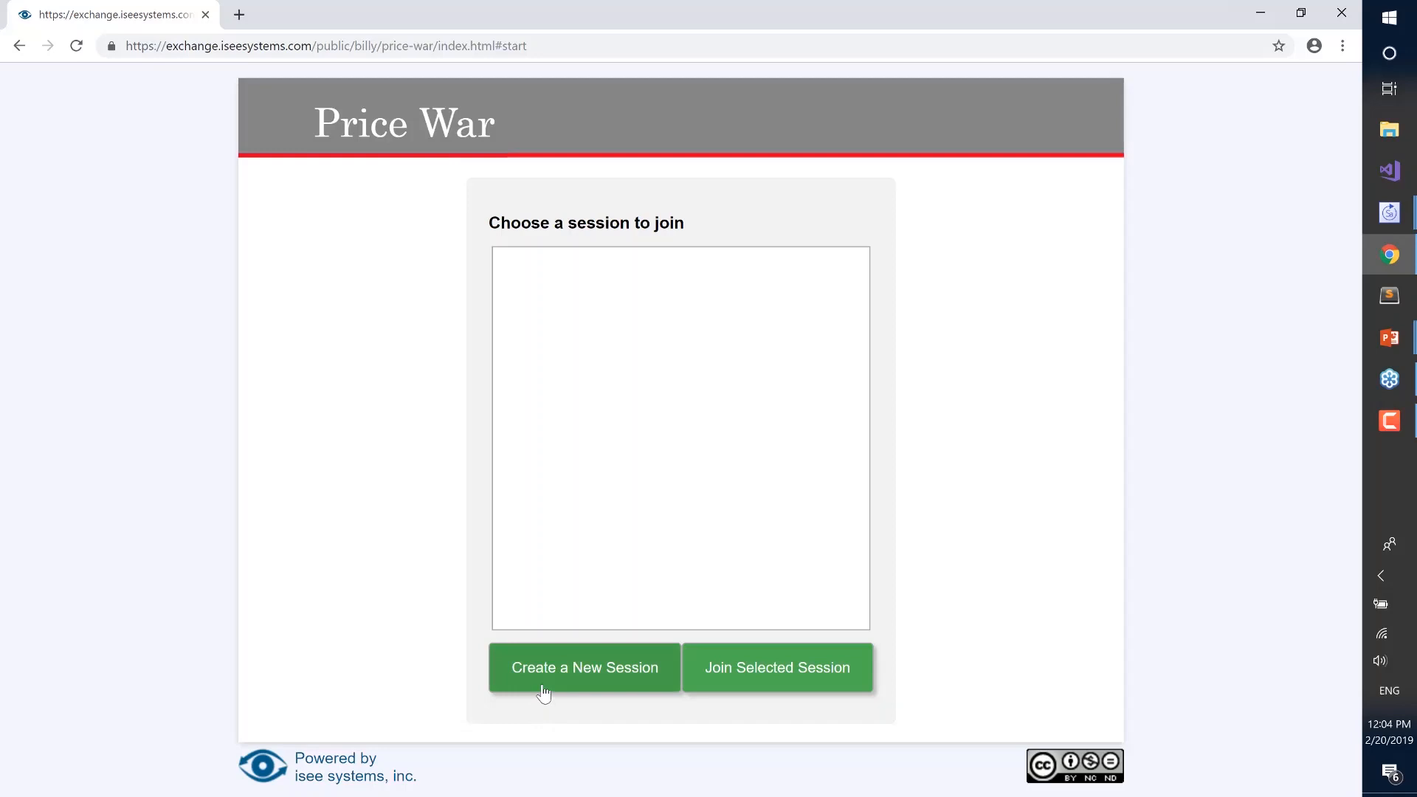
Create a new session named 'Billy's Session' and enter its waiting room as Google.
{"action": "left_click", "coordinate": [585, 667]}
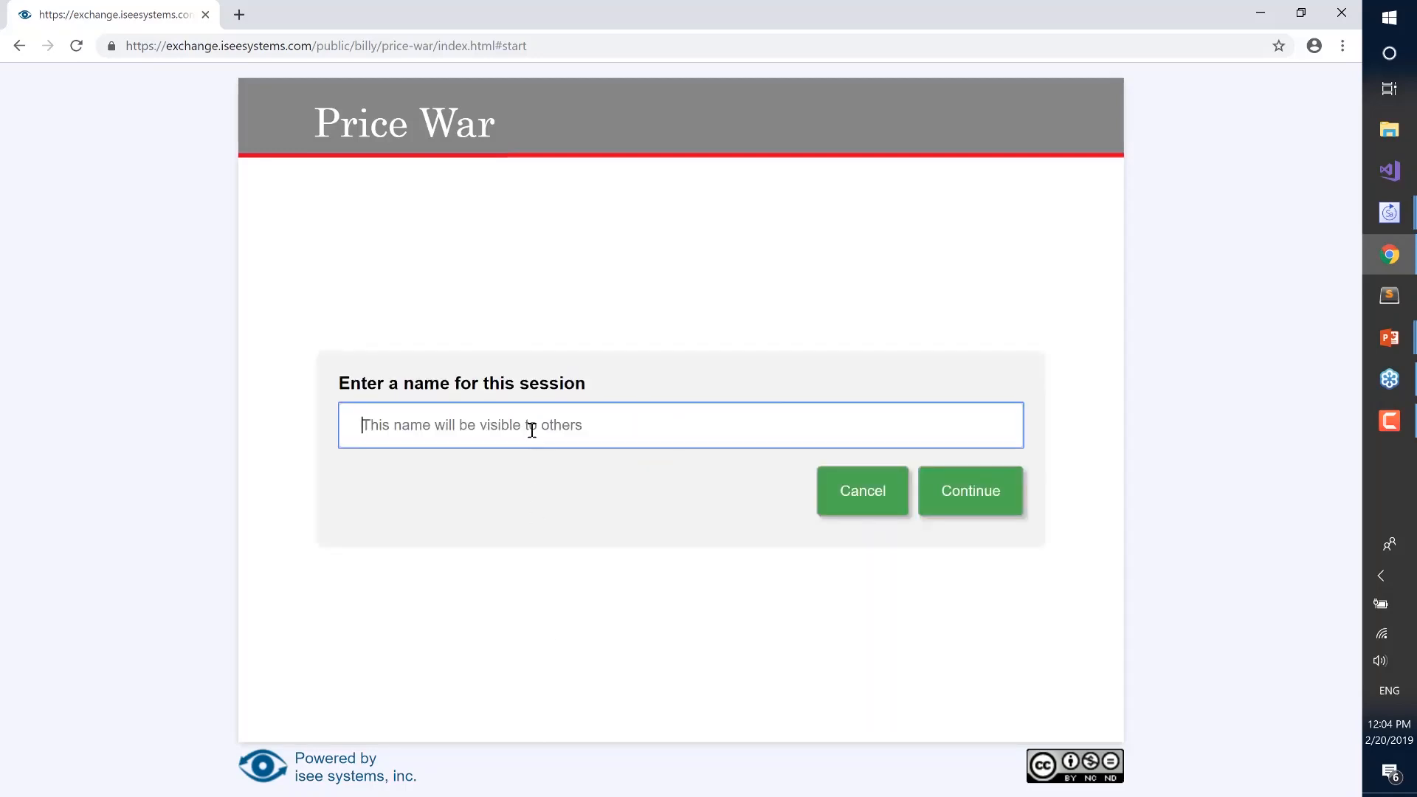
{"action": "type", "text": "Billy's S"}
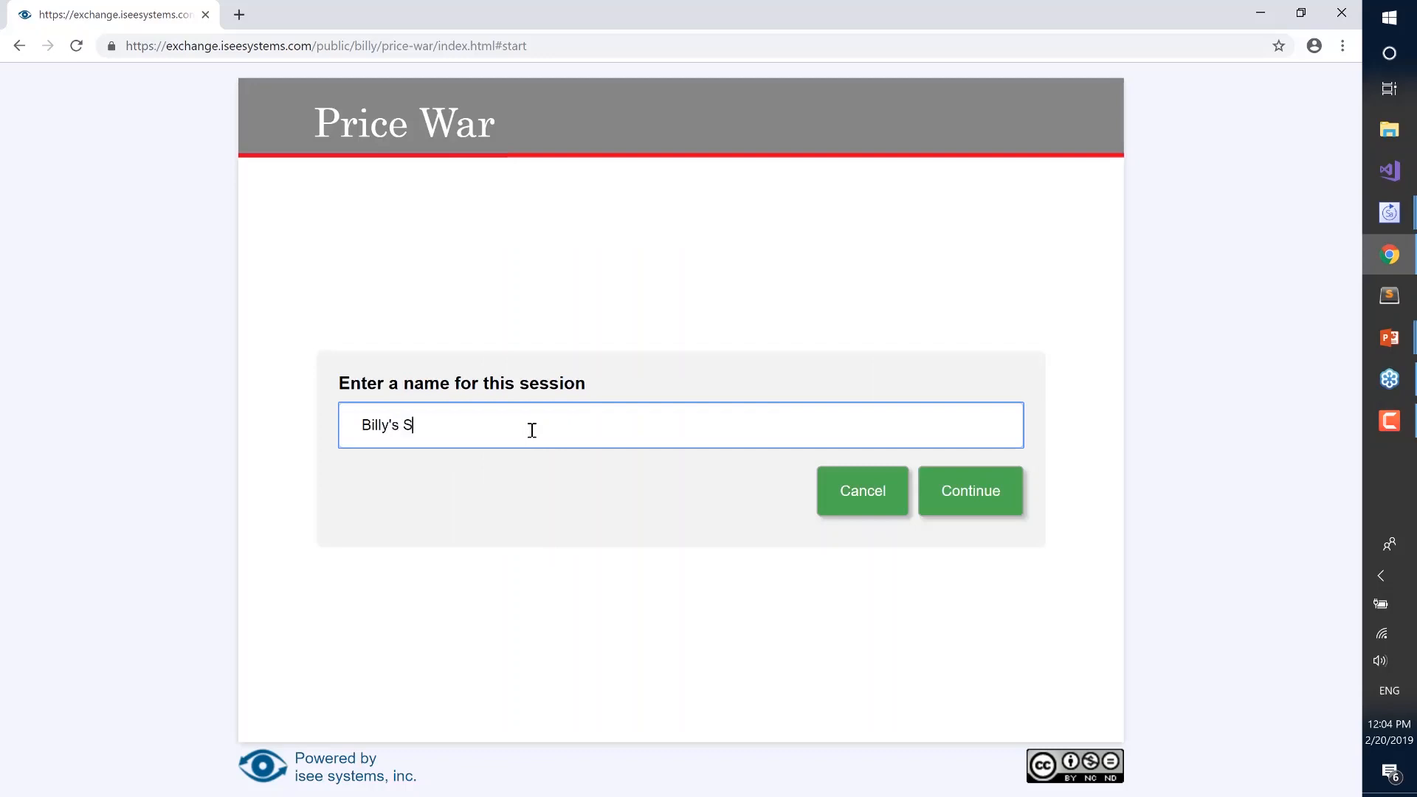
{"action": "left_click", "coordinate": [970, 490]}
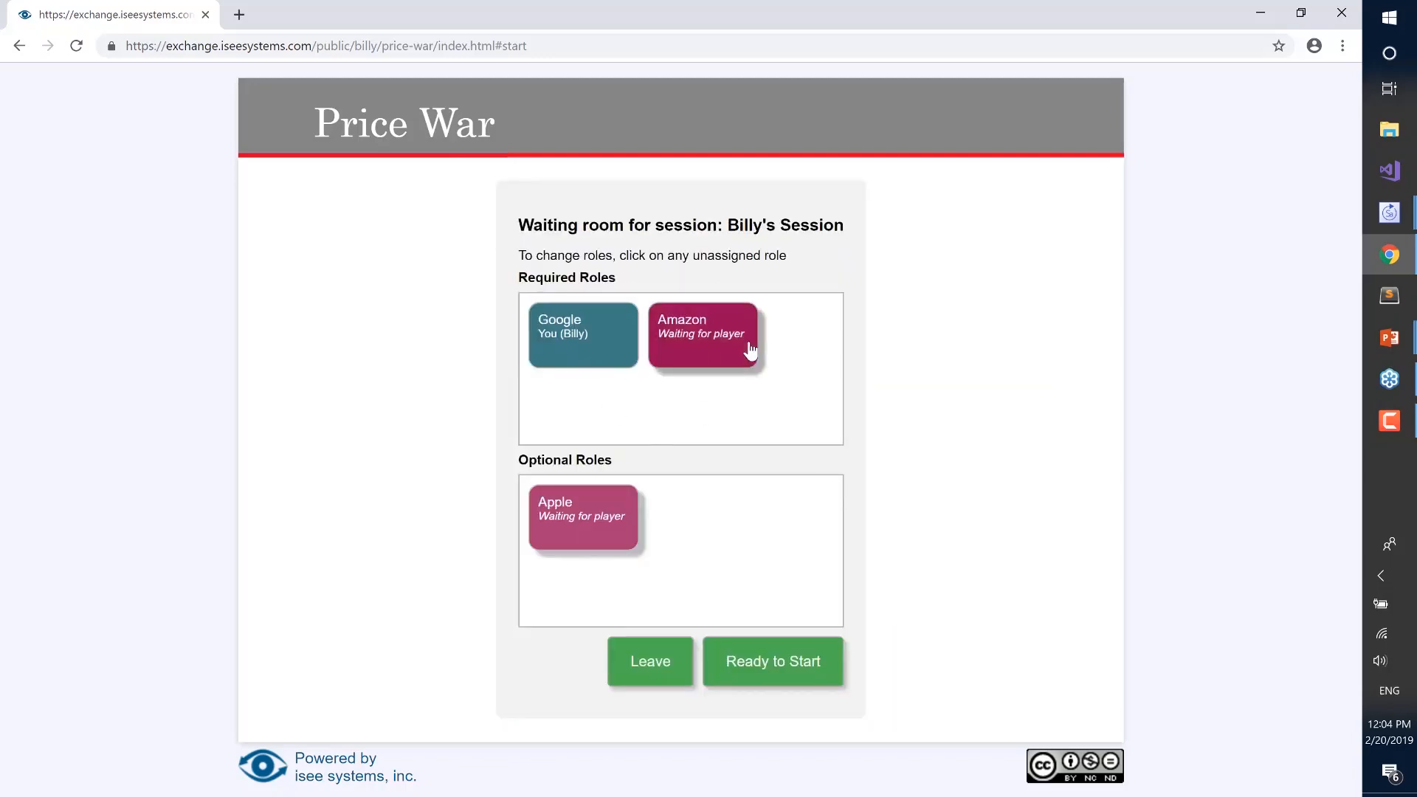
{"action": "mouse_move", "coordinate": [604, 546]}
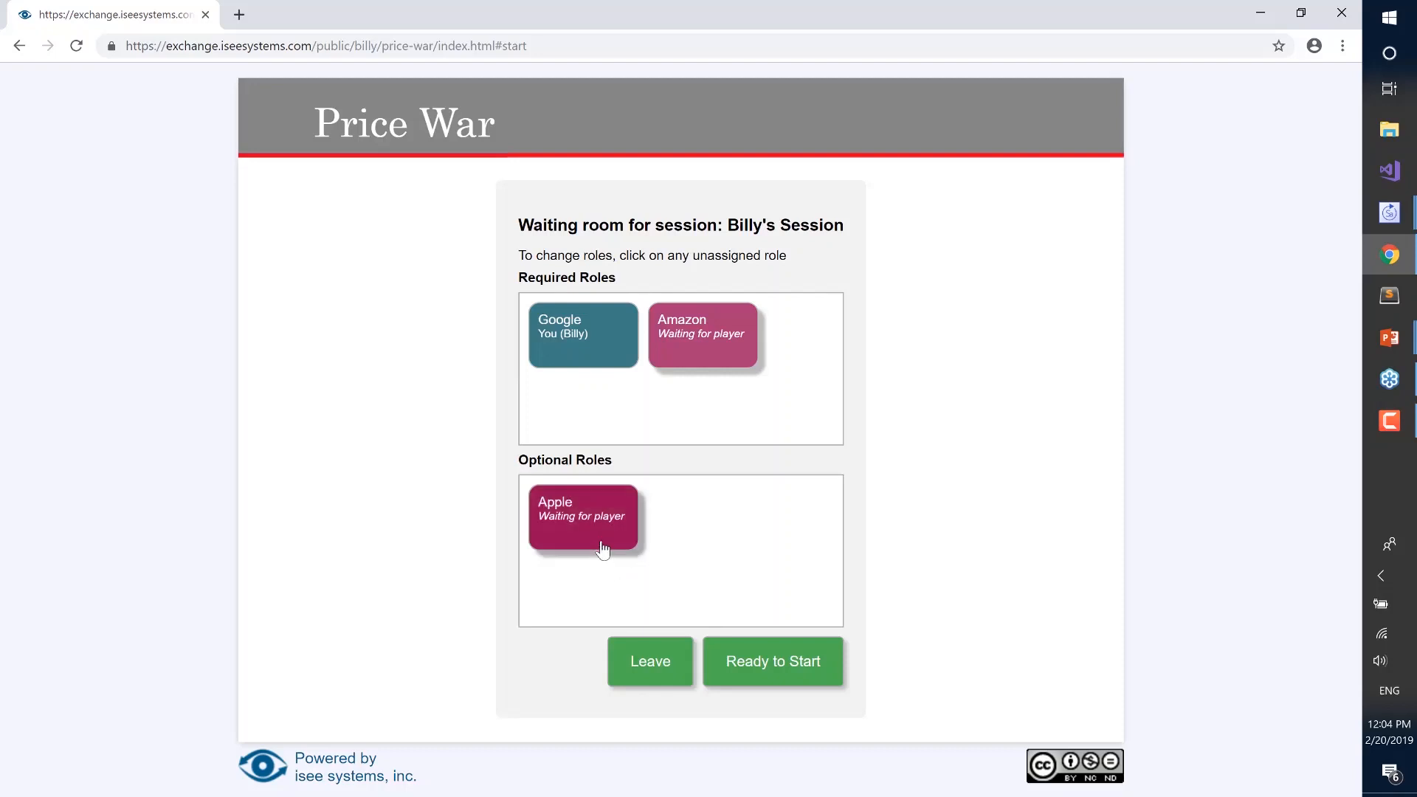
{"action": "mouse_move", "coordinate": [615, 381]}
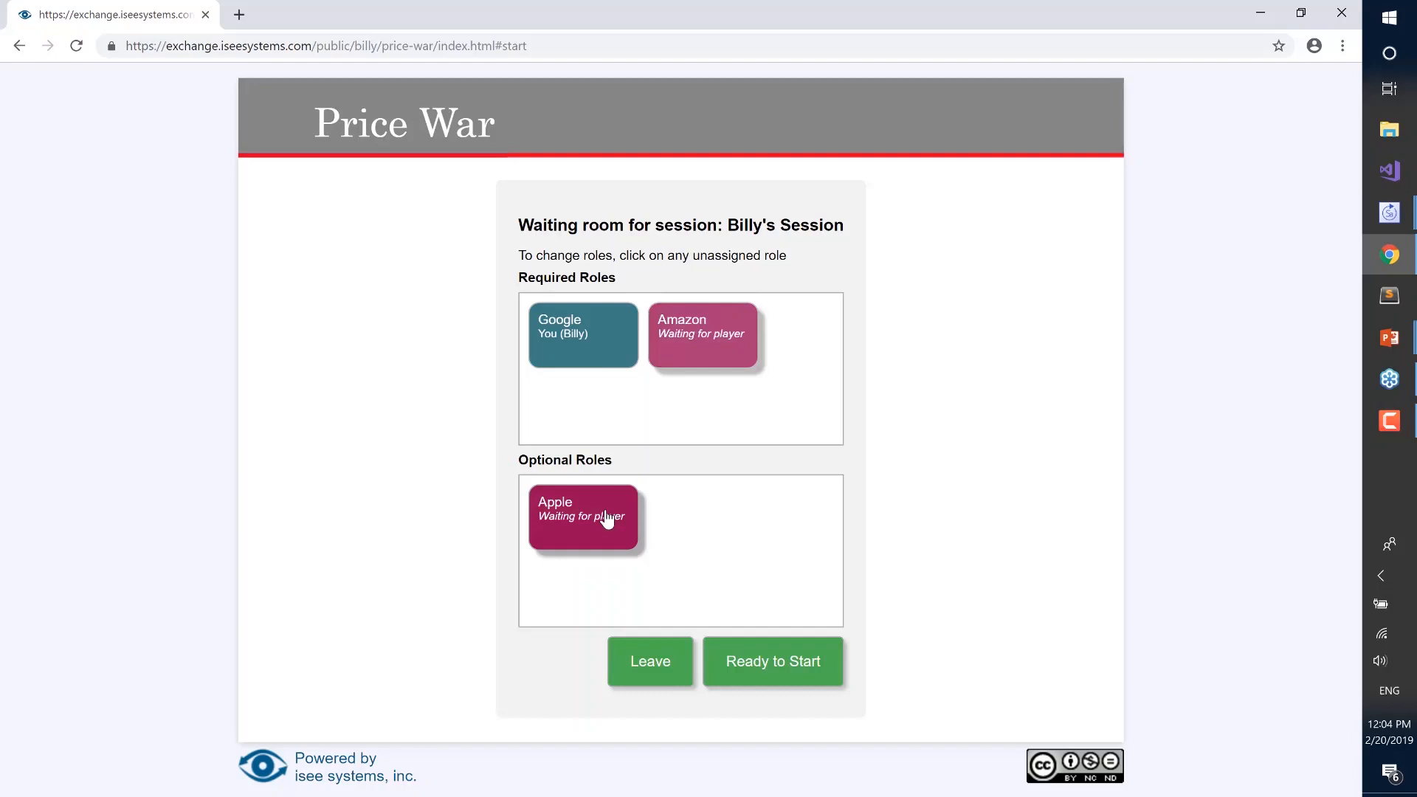
{"action": "mouse_move", "coordinate": [583, 542]}
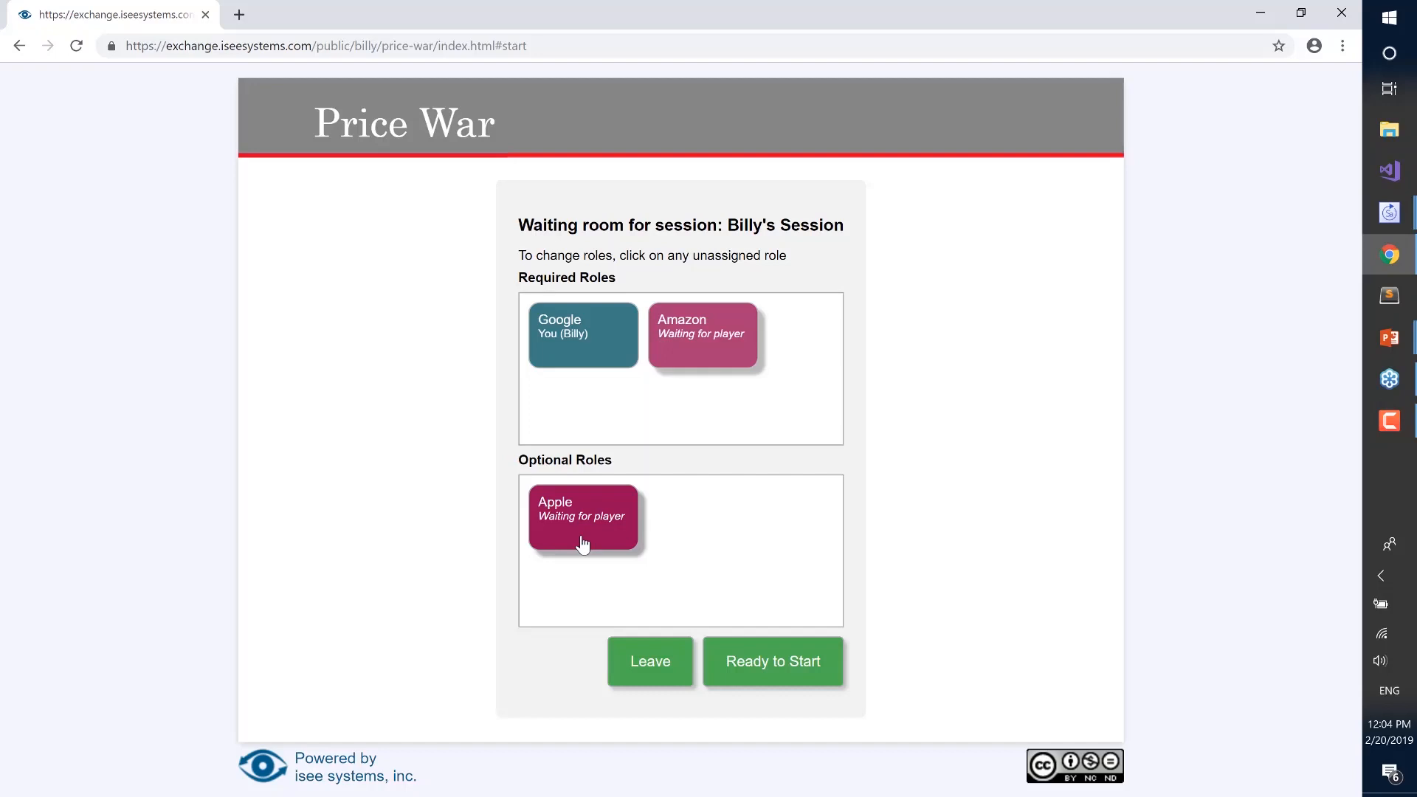
{"action": "mouse_move", "coordinate": [702, 335]}
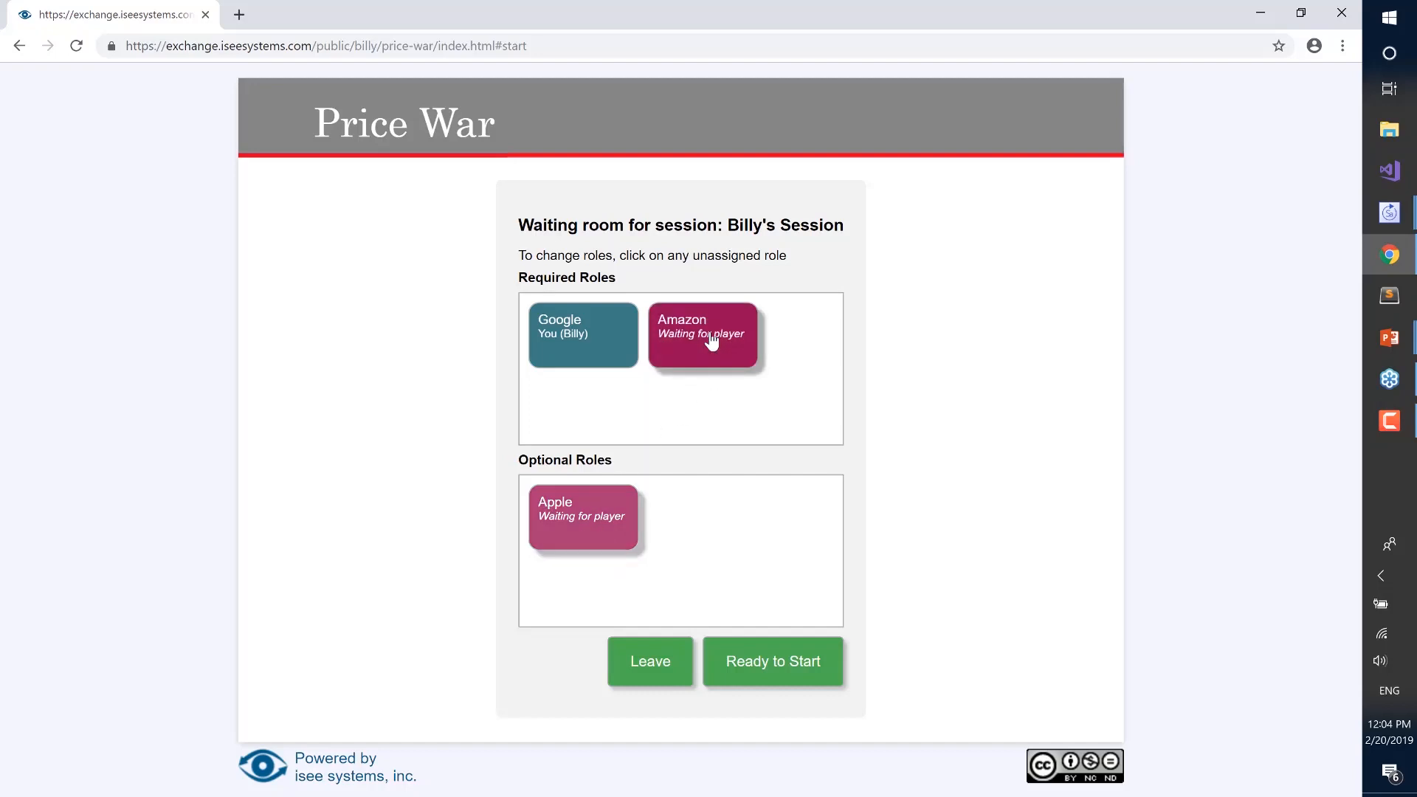
Reopen the game URL in a second tab and sign in as a second player.
{"action": "left_click", "coordinate": [323, 46]}
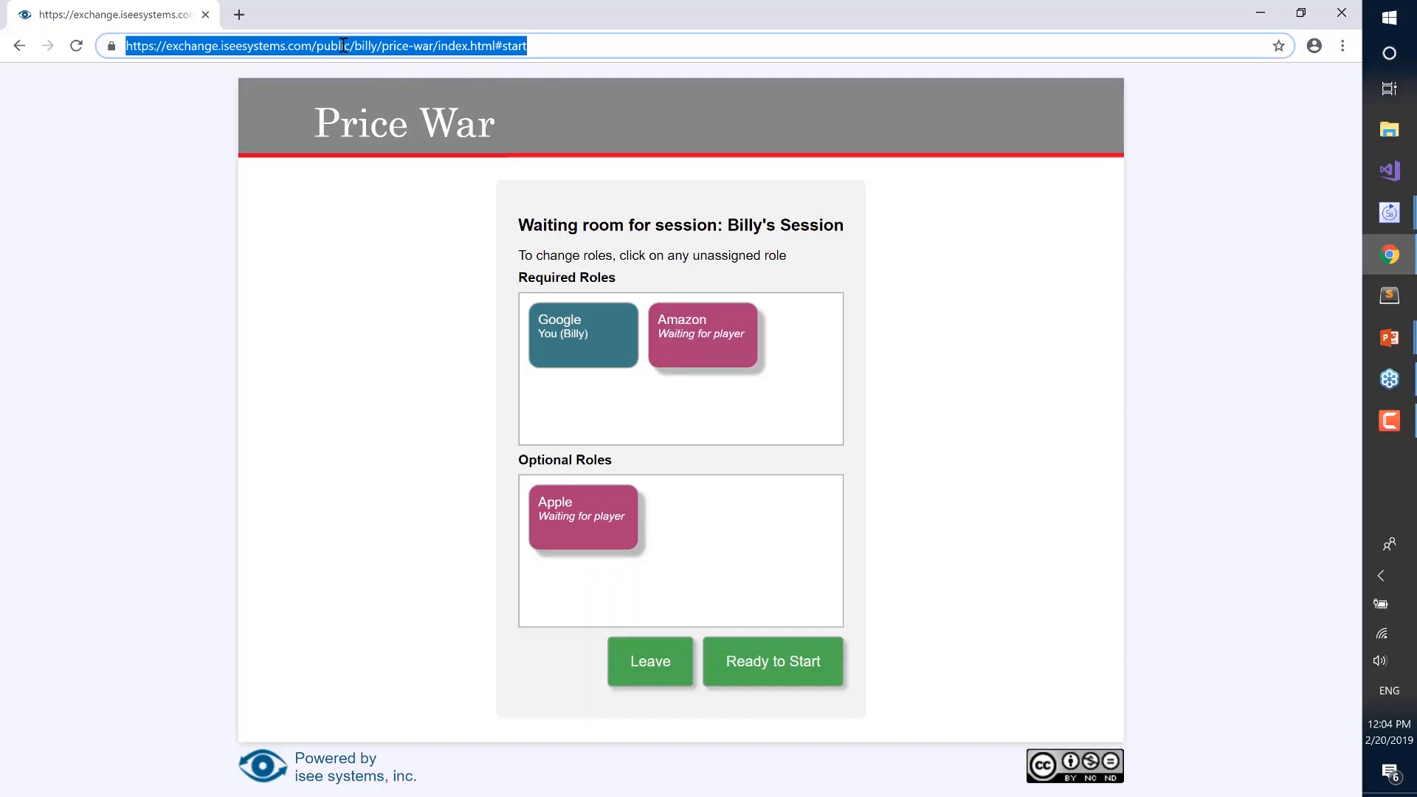
{"action": "left_click", "coordinate": [239, 15]}
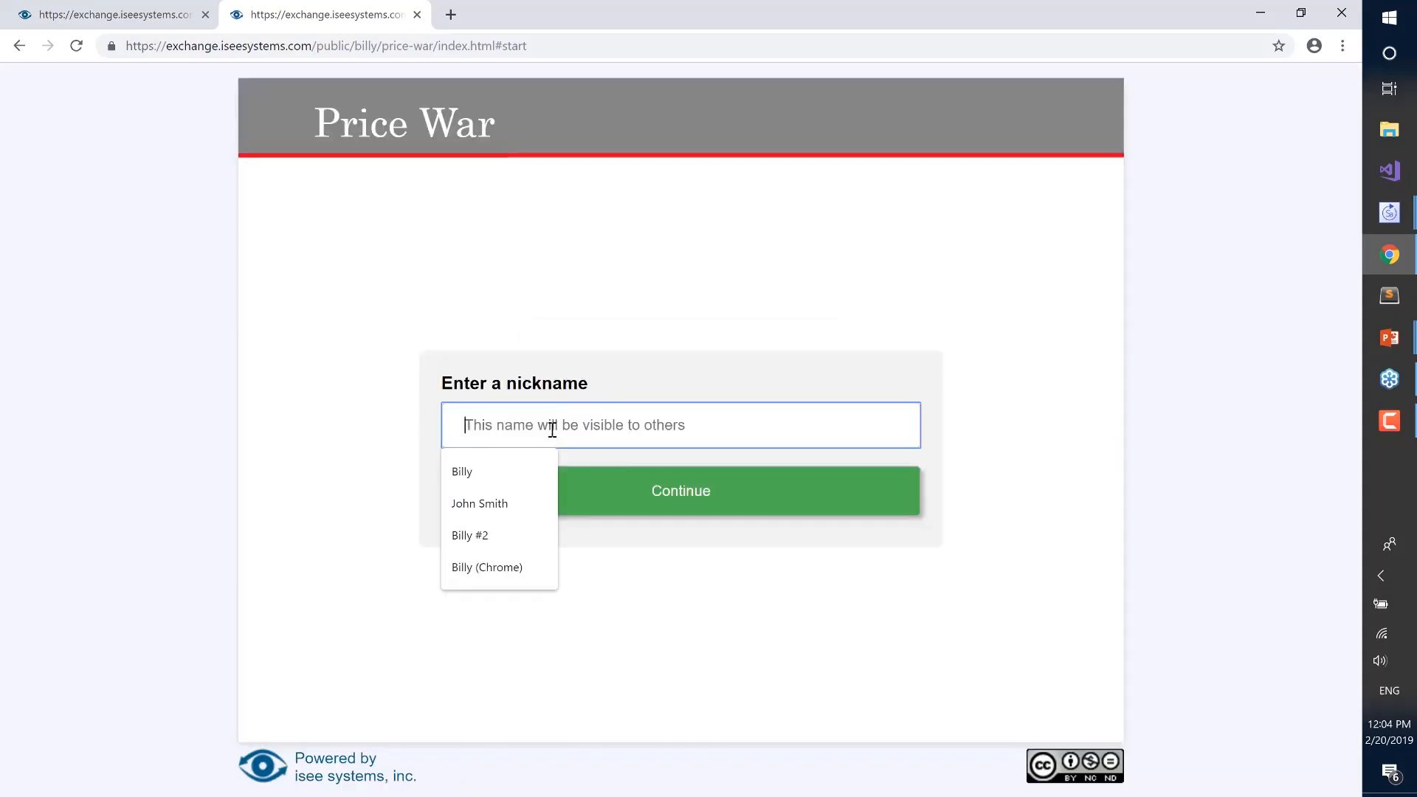
{"action": "left_click", "coordinate": [479, 503]}
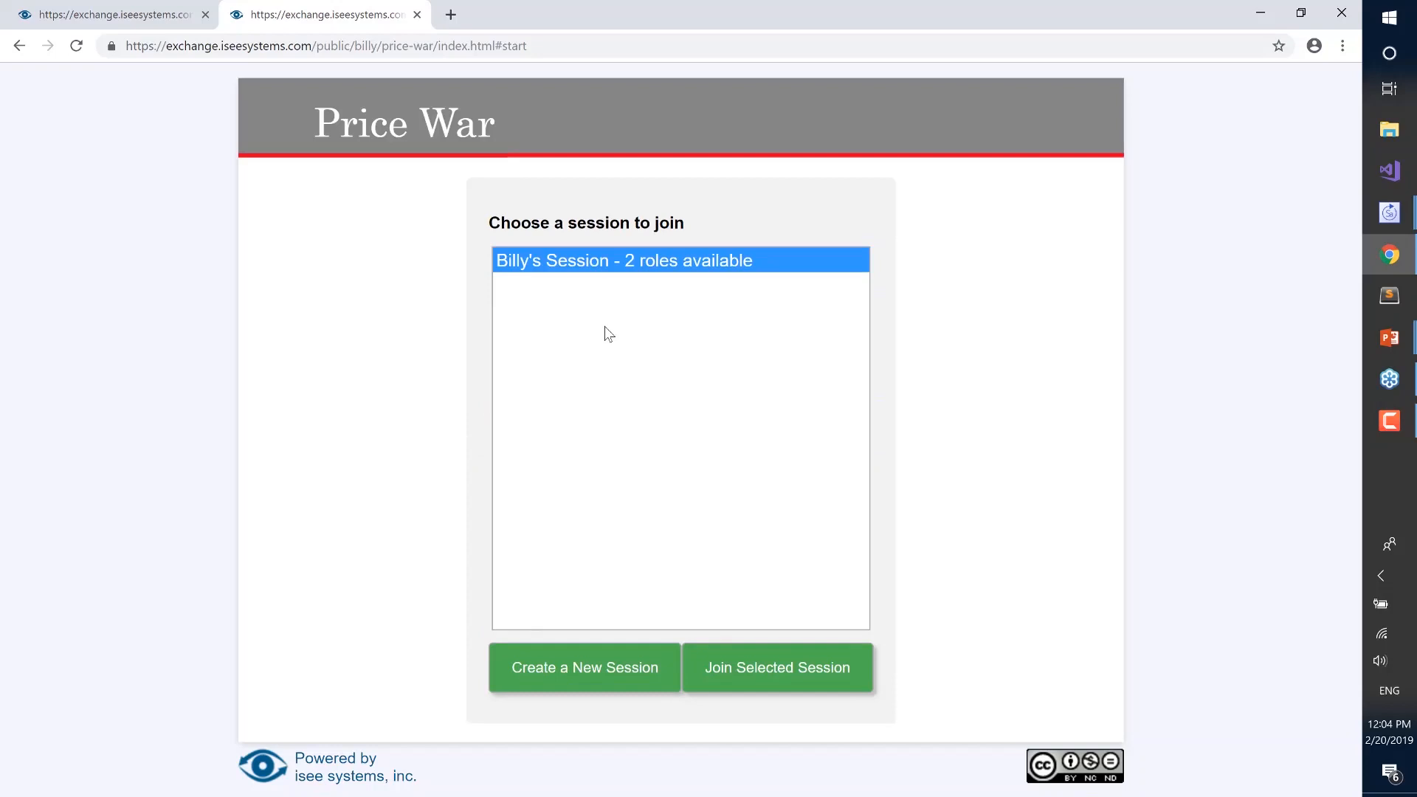
{"action": "mouse_move", "coordinate": [543, 272]}
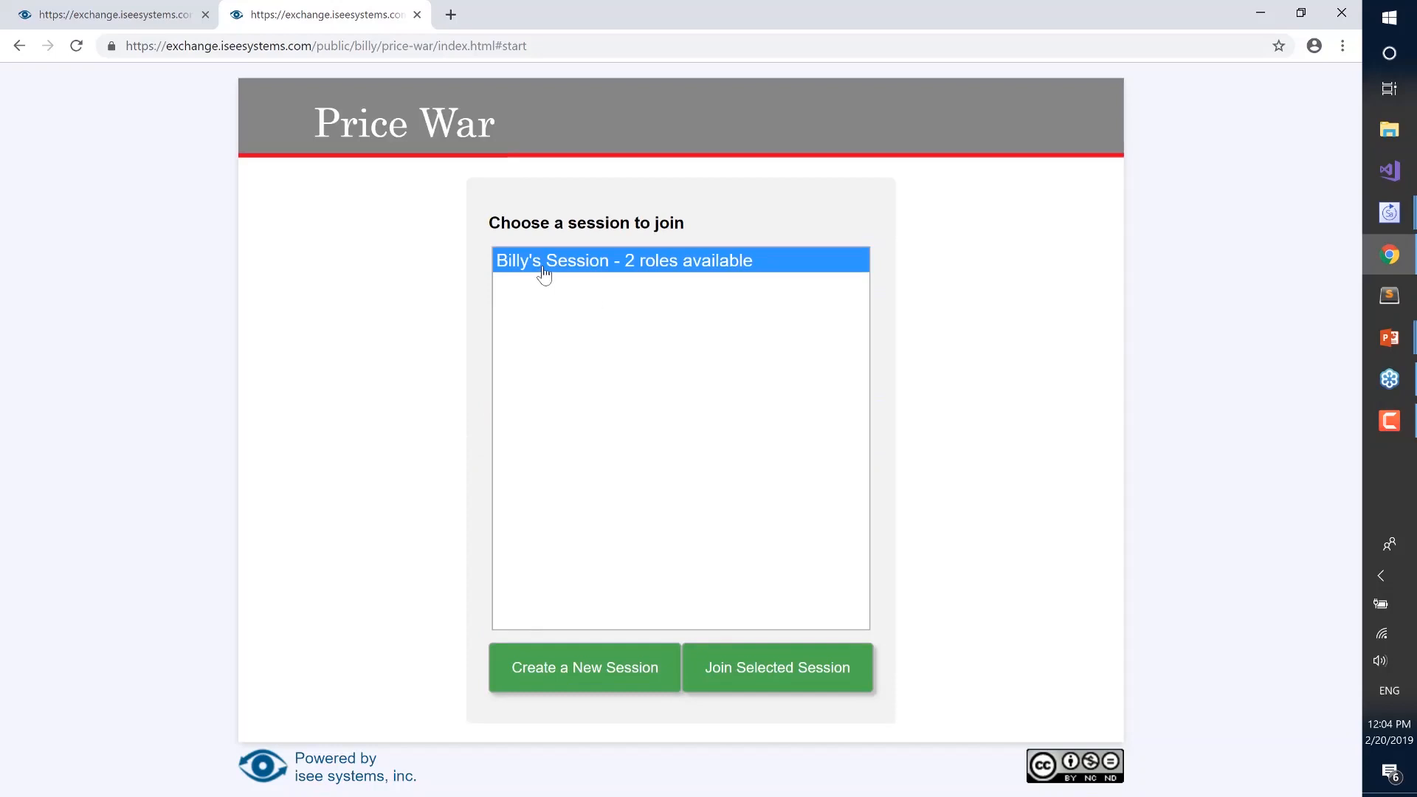
{"action": "mouse_move", "coordinate": [776, 667]}
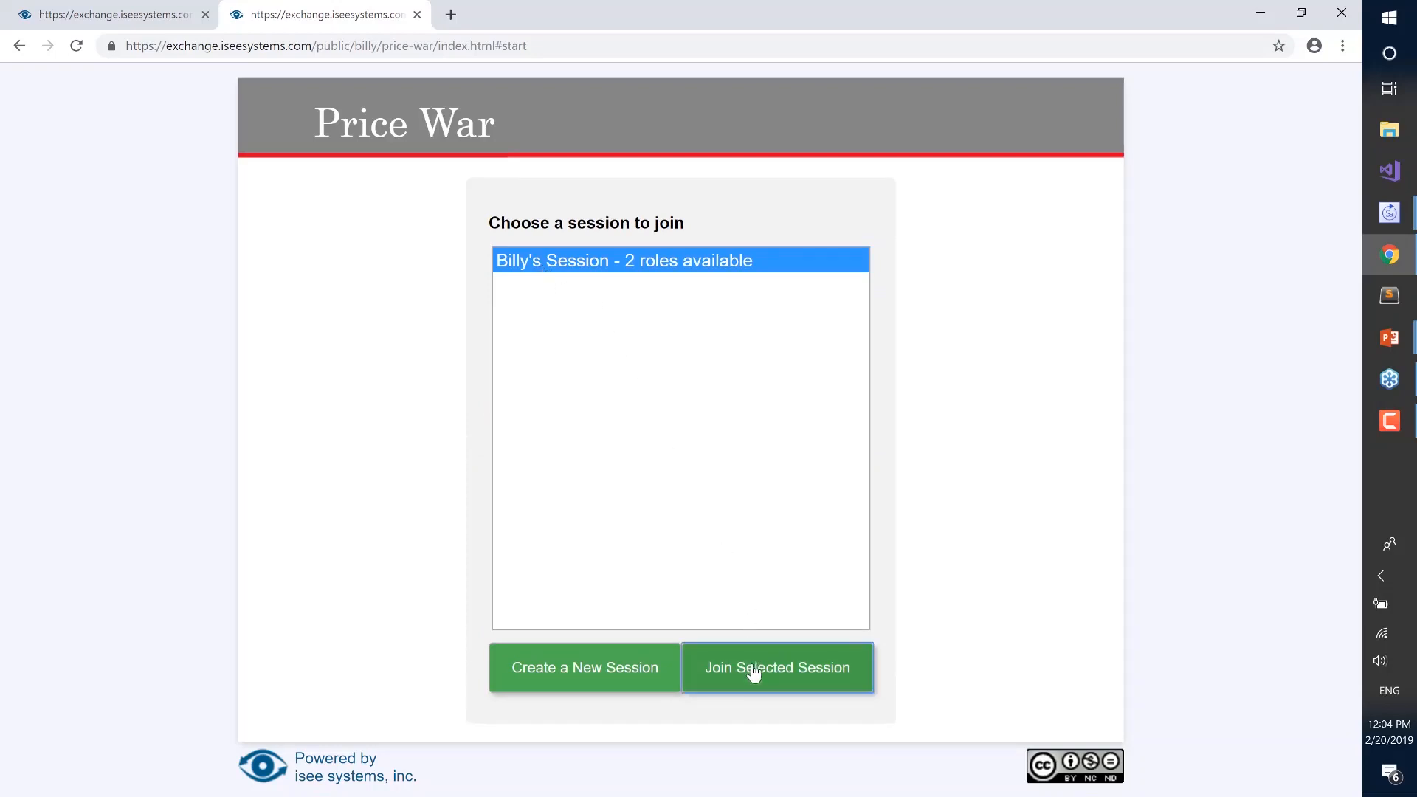
{"action": "left_click", "coordinate": [776, 667]}
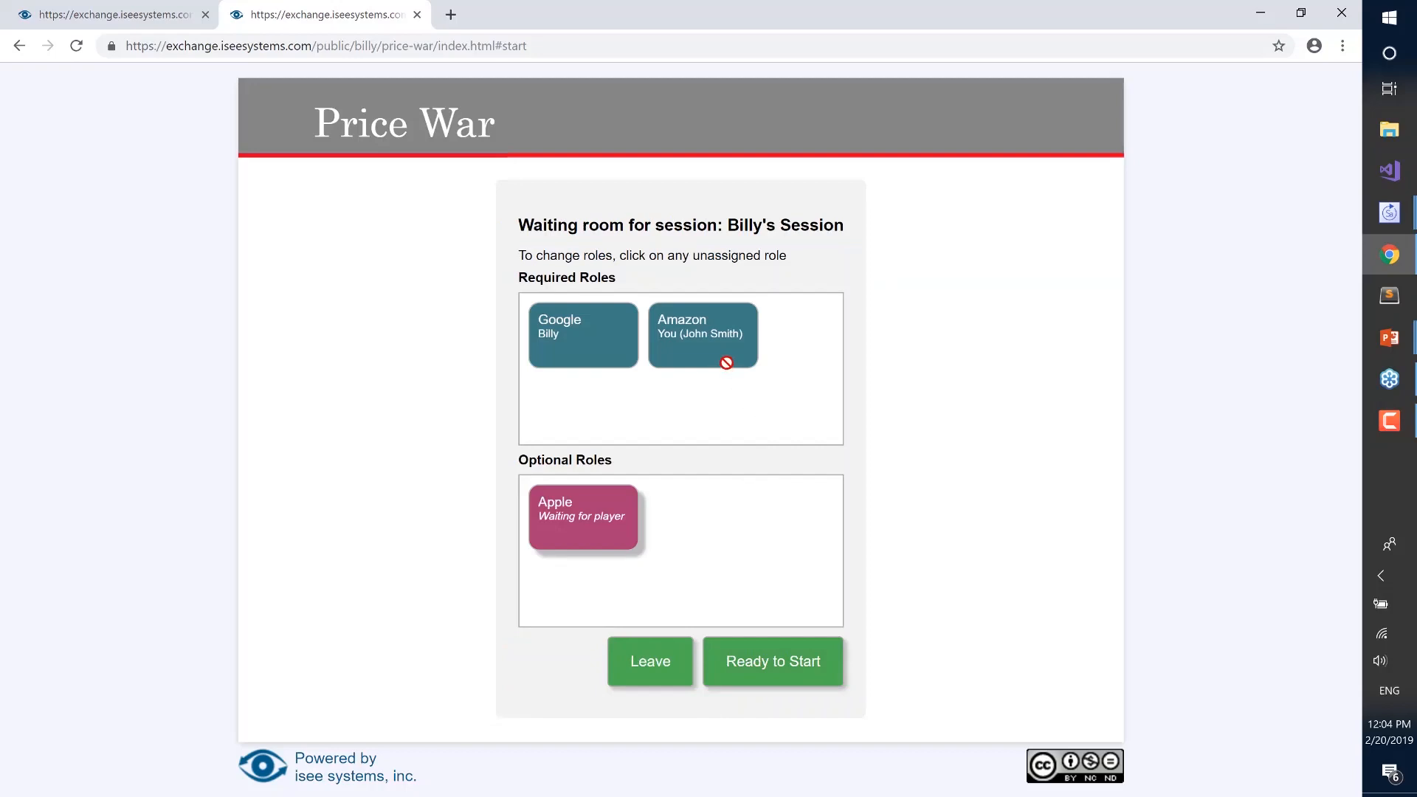
{"action": "mouse_move", "coordinate": [771, 662]}
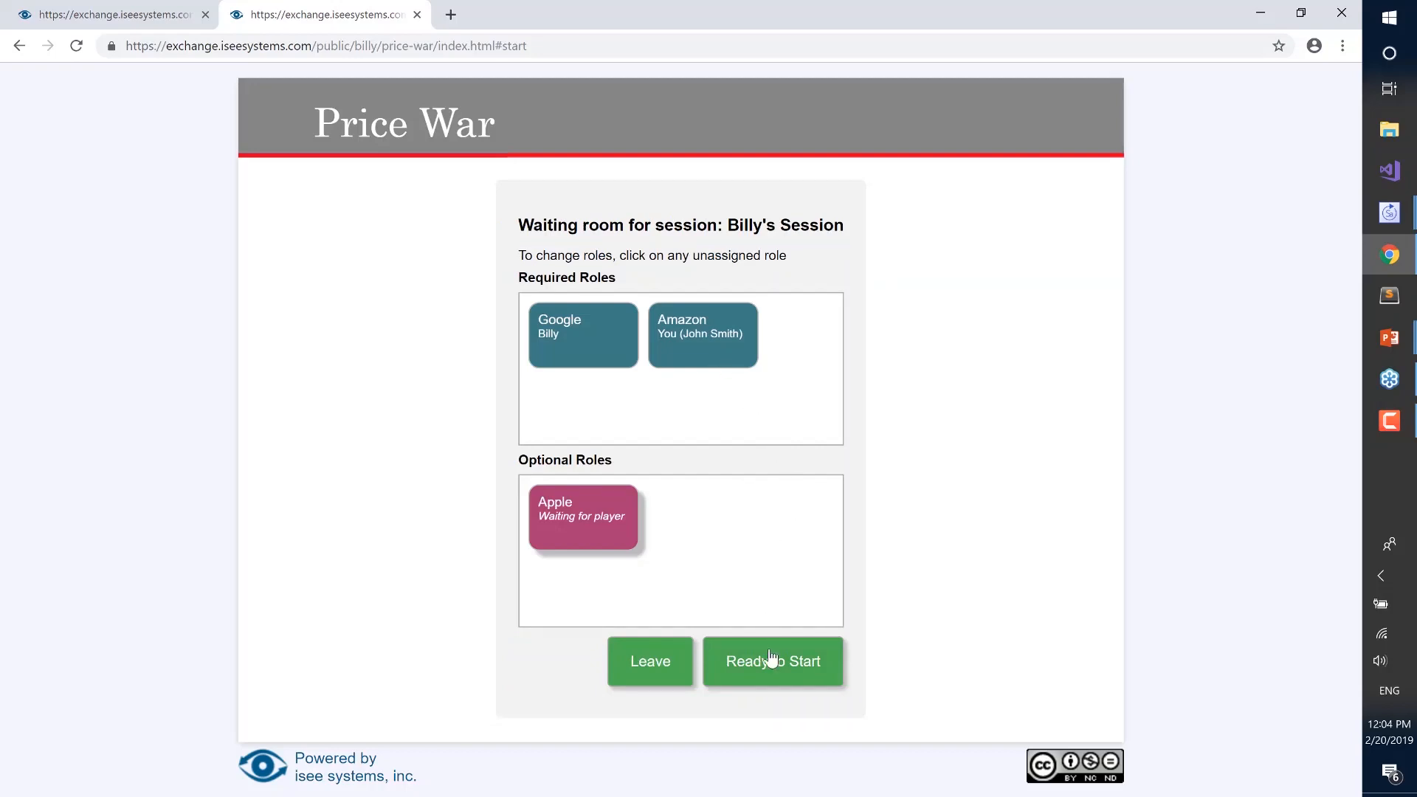
{"action": "left_click", "coordinate": [772, 661]}
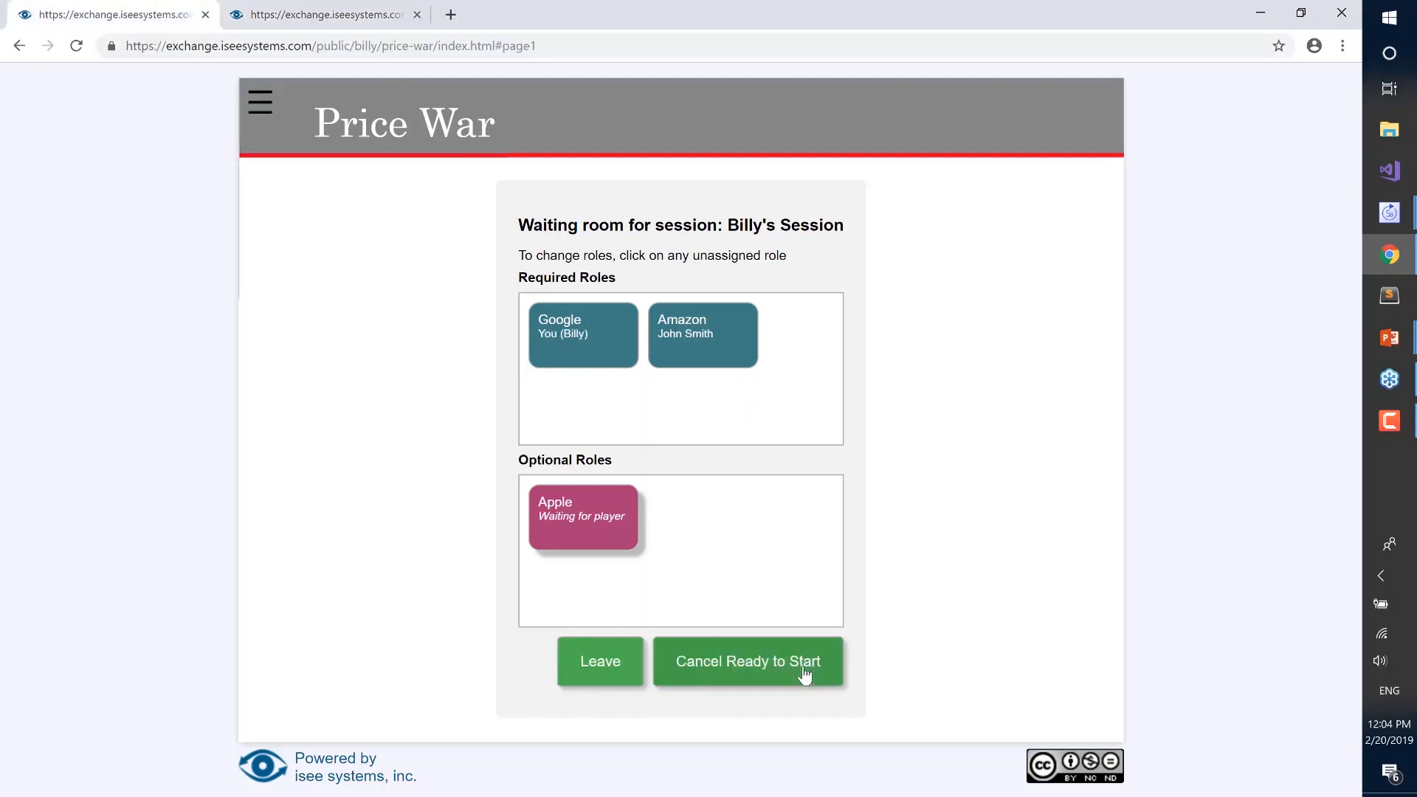
{"action": "left_click", "coordinate": [746, 661]}
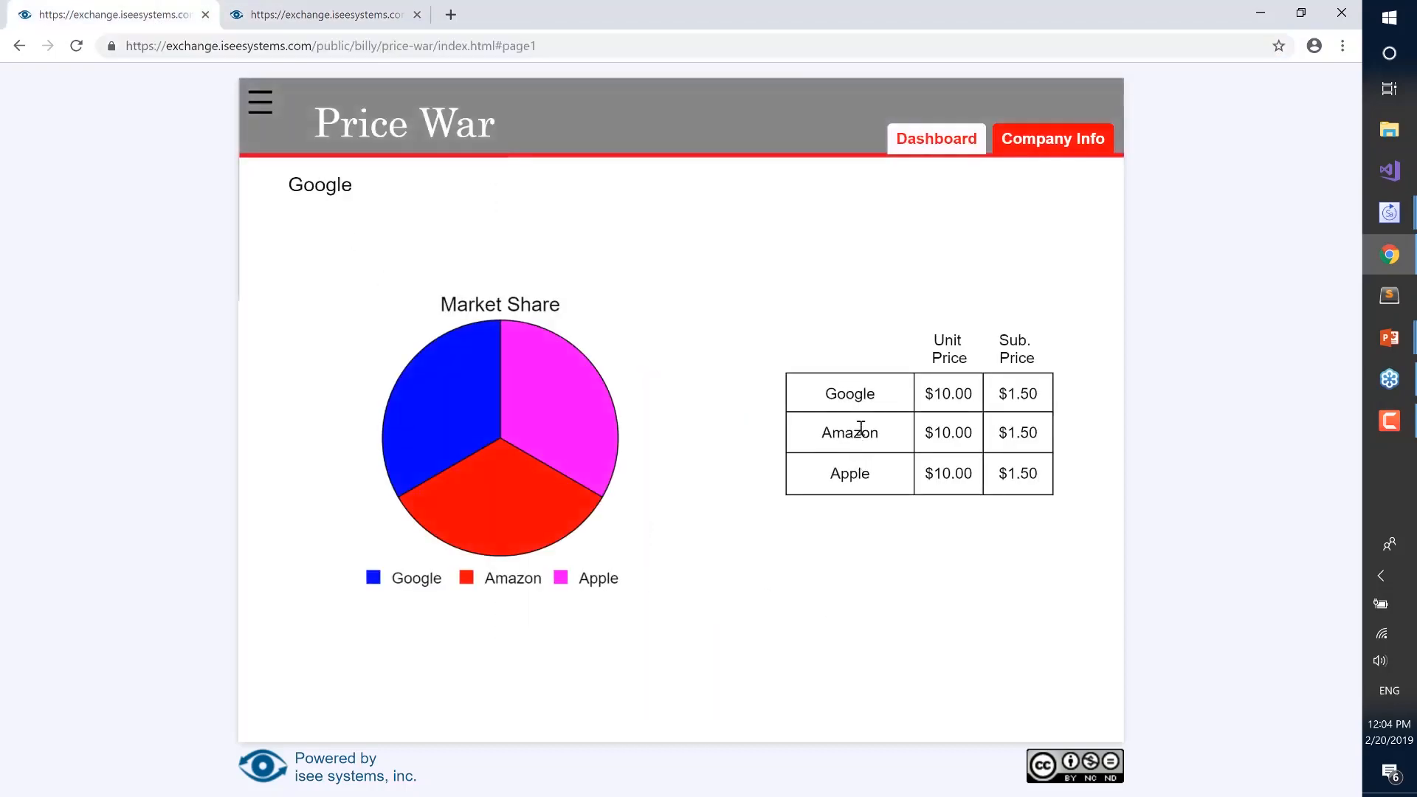
{"action": "mouse_move", "coordinate": [379, 225]}
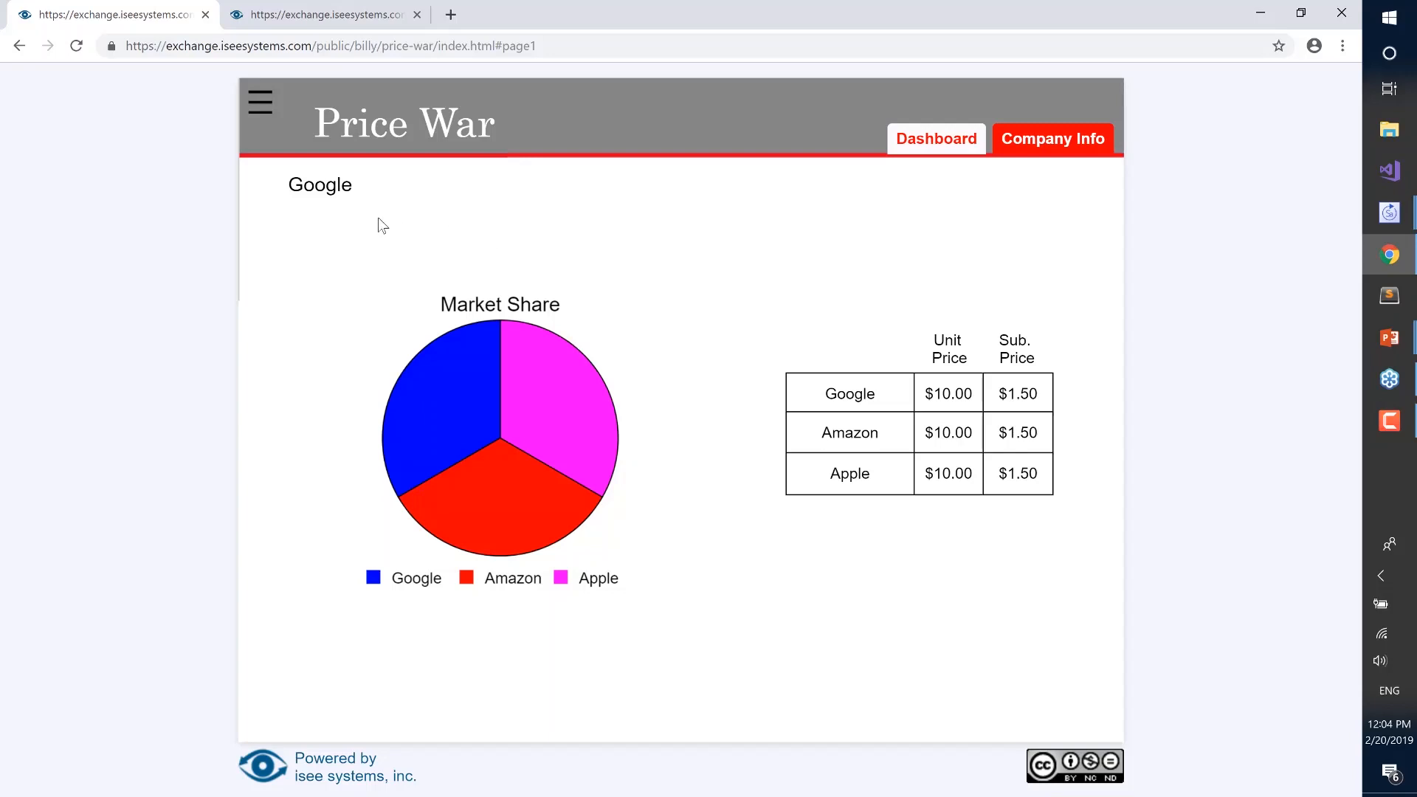
{"action": "mouse_move", "coordinate": [452, 187]}
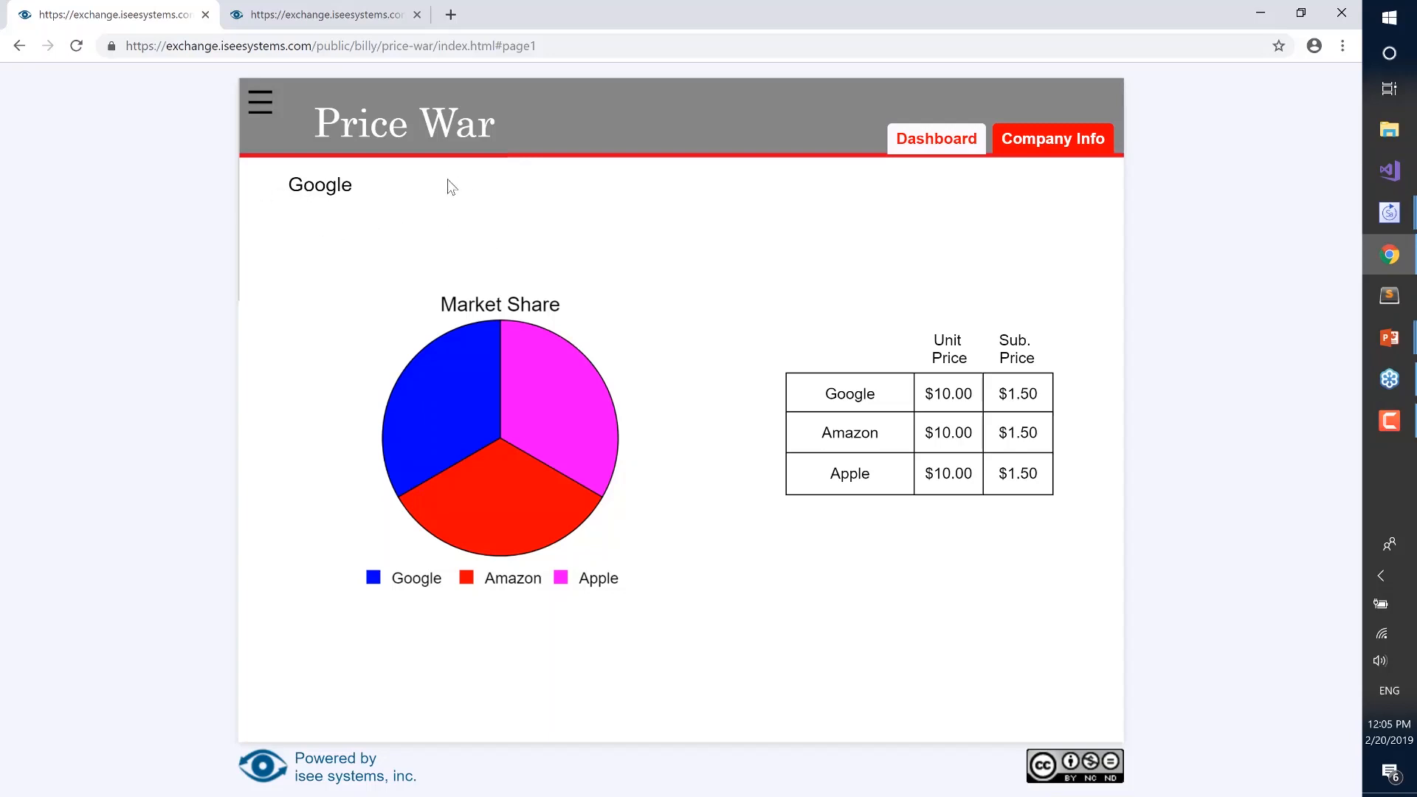
{"action": "mouse_move", "coordinate": [263, 201]}
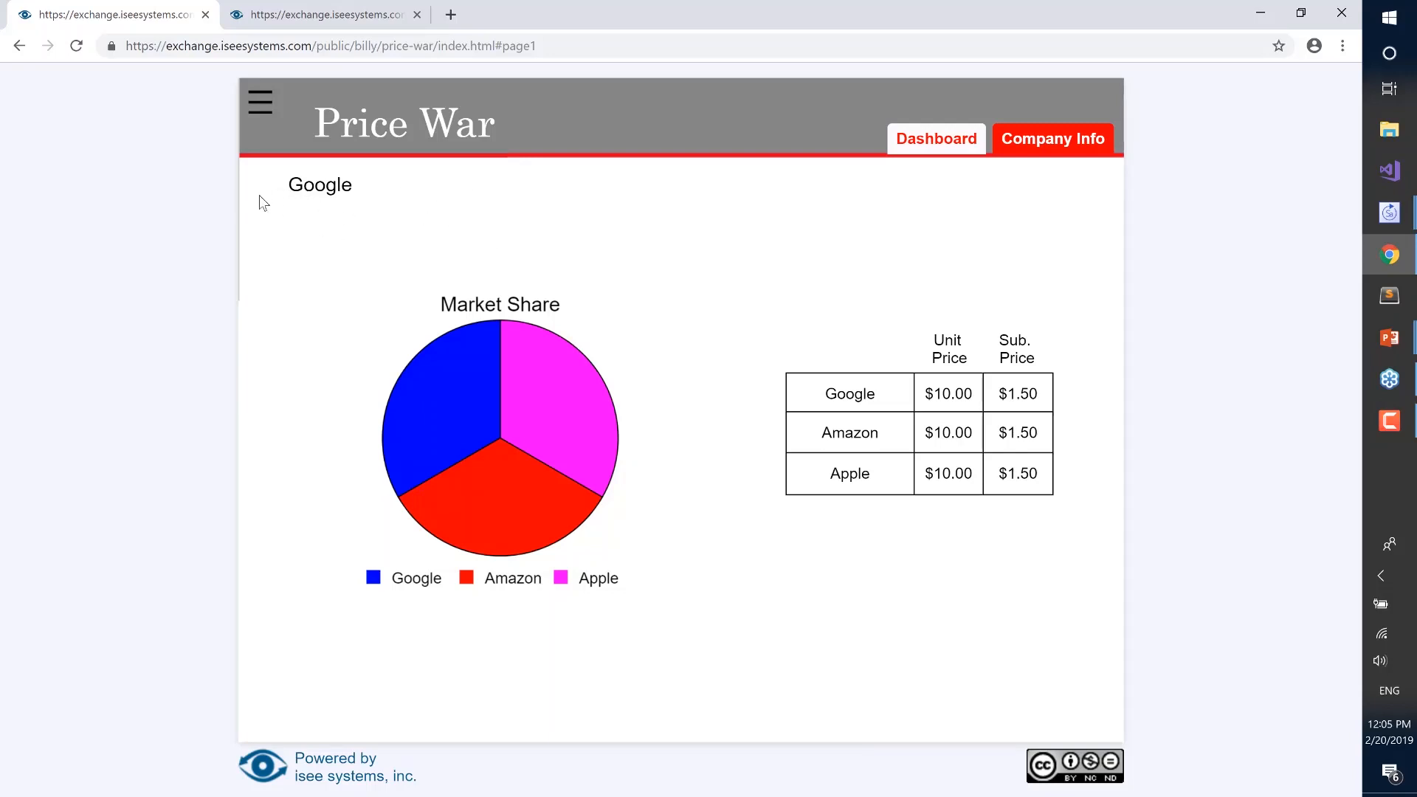
{"action": "mouse_move", "coordinate": [441, 341]}
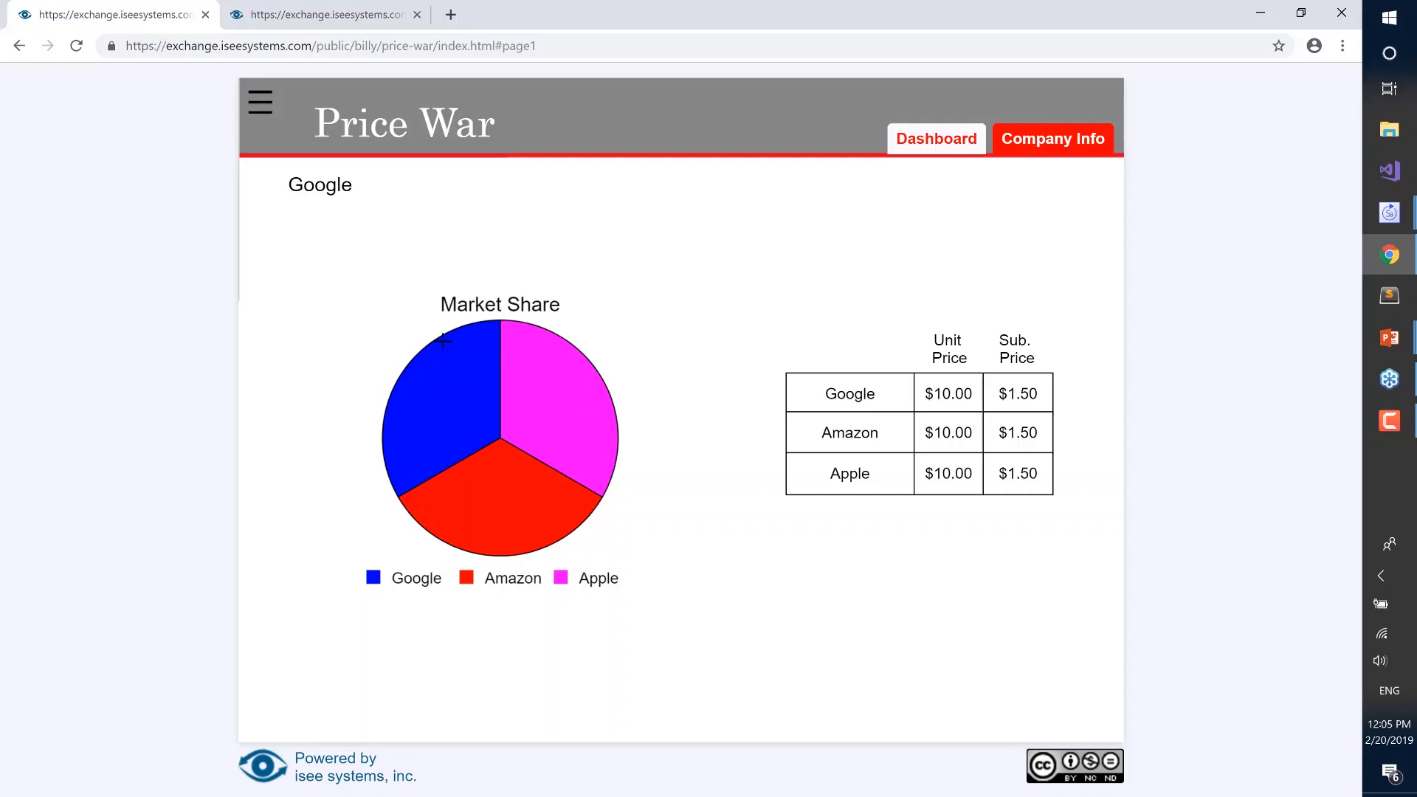
{"action": "mouse_move", "coordinate": [523, 499]}
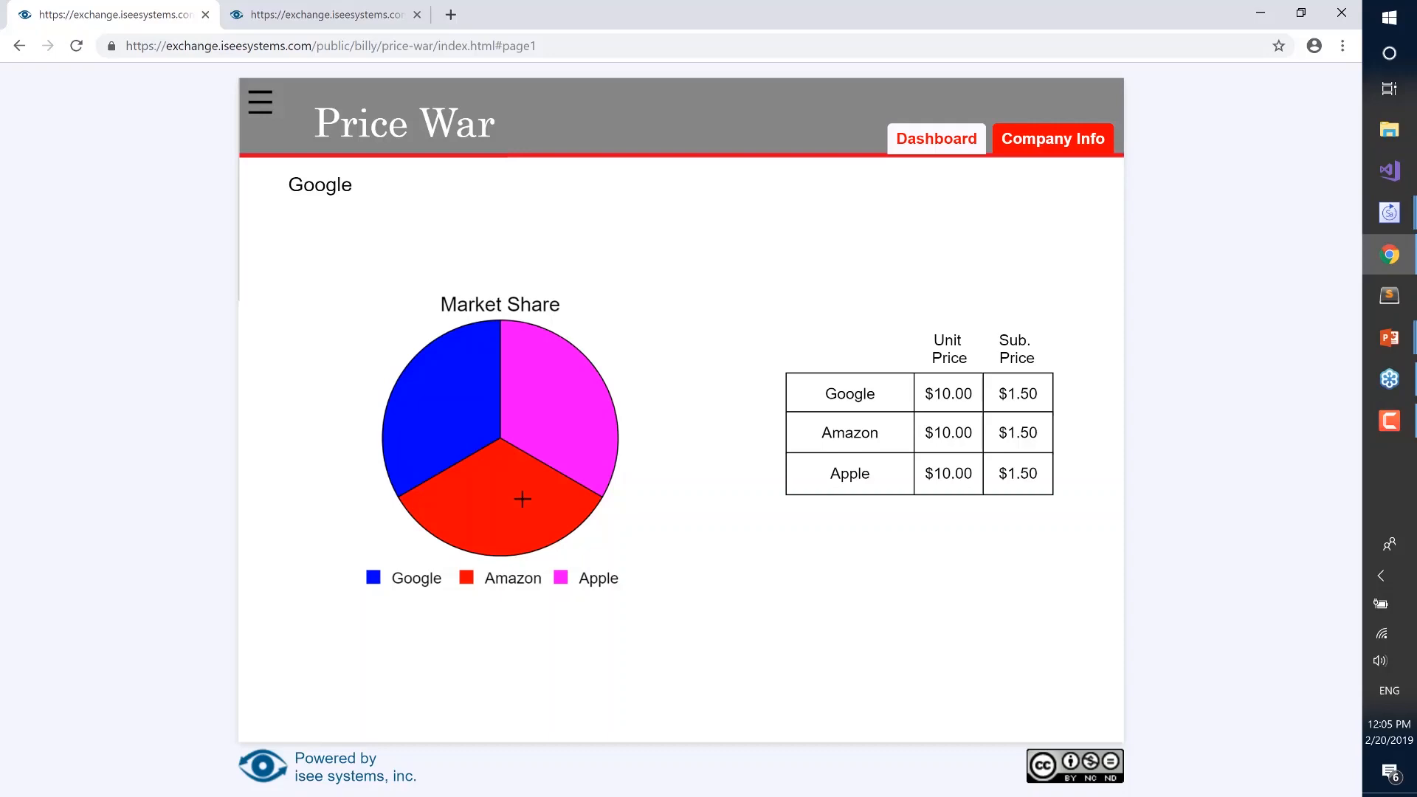
{"action": "mouse_move", "coordinate": [956, 382]}
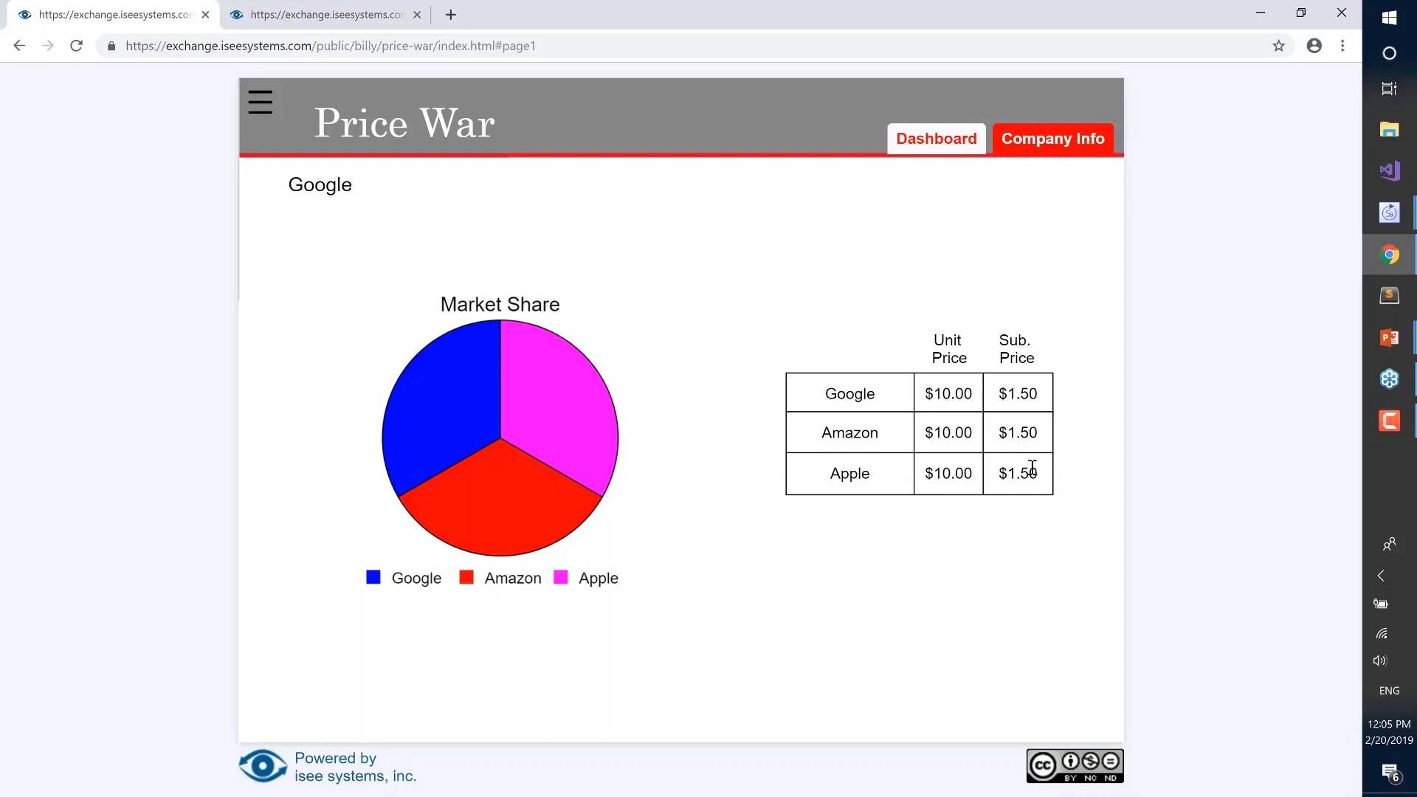
{"action": "mouse_move", "coordinate": [1026, 451]}
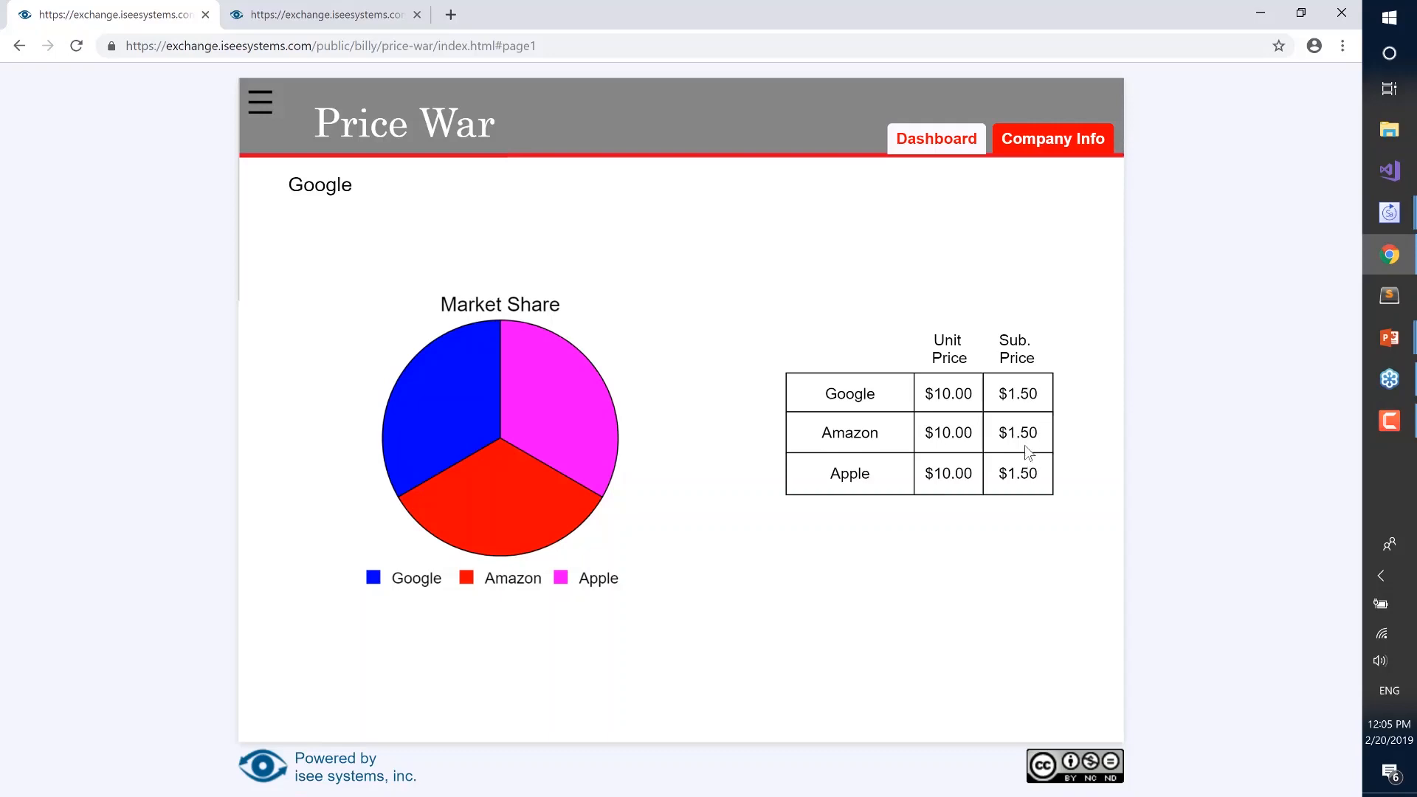
{"action": "mouse_move", "coordinate": [1052, 139]}
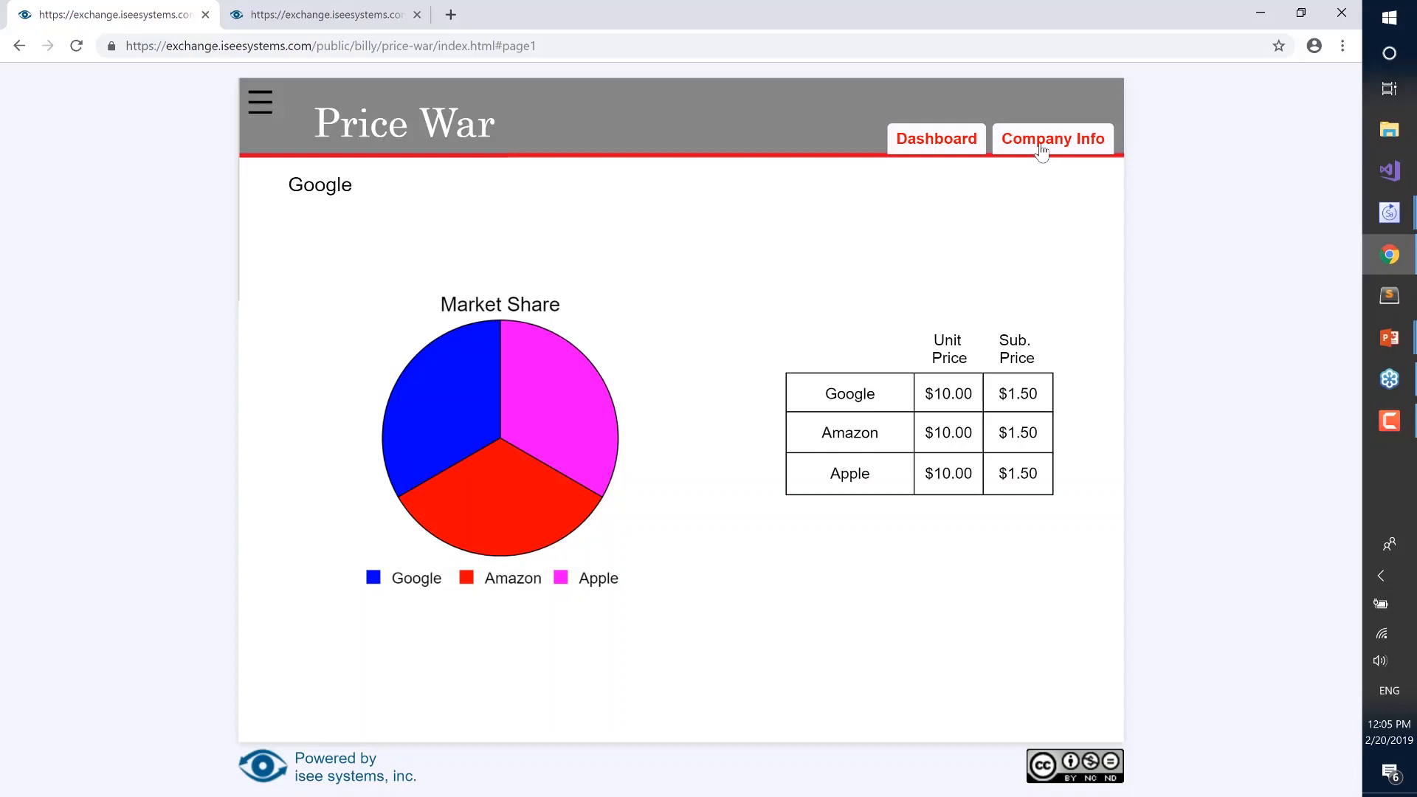
Show Google's dashboard with market share, empty profit chart and price sliders.
{"action": "left_click", "coordinate": [936, 138]}
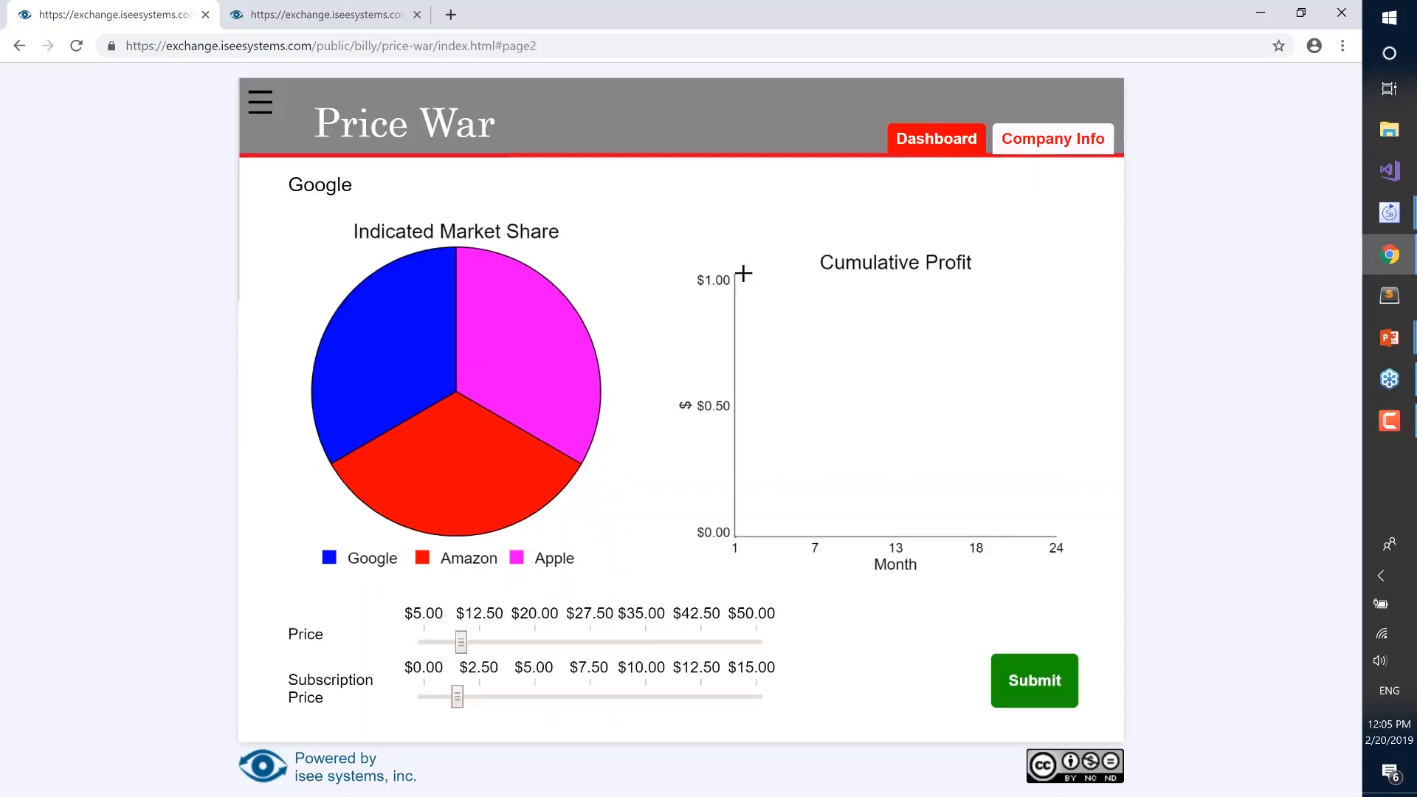
{"action": "mouse_move", "coordinate": [521, 217]}
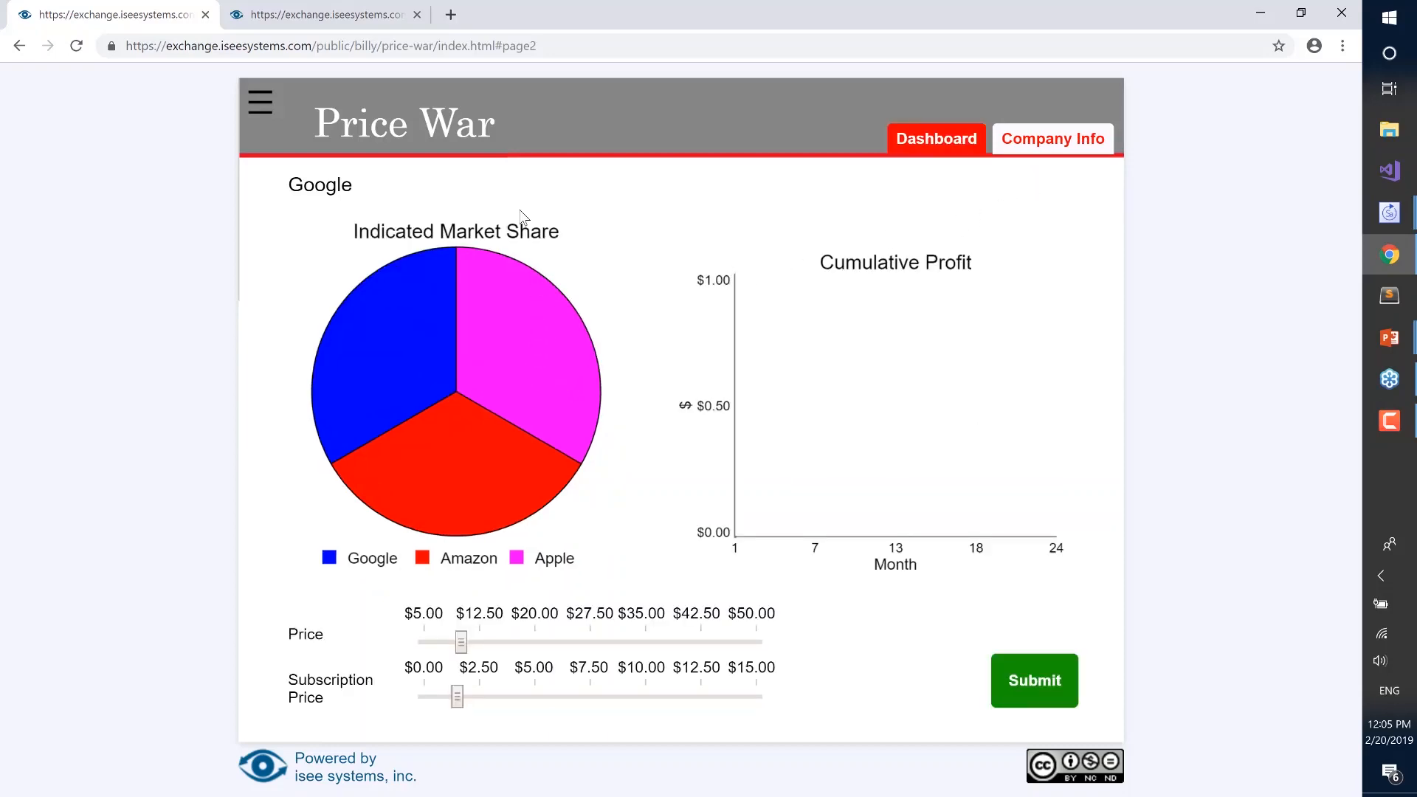
{"action": "mouse_move", "coordinate": [974, 347]}
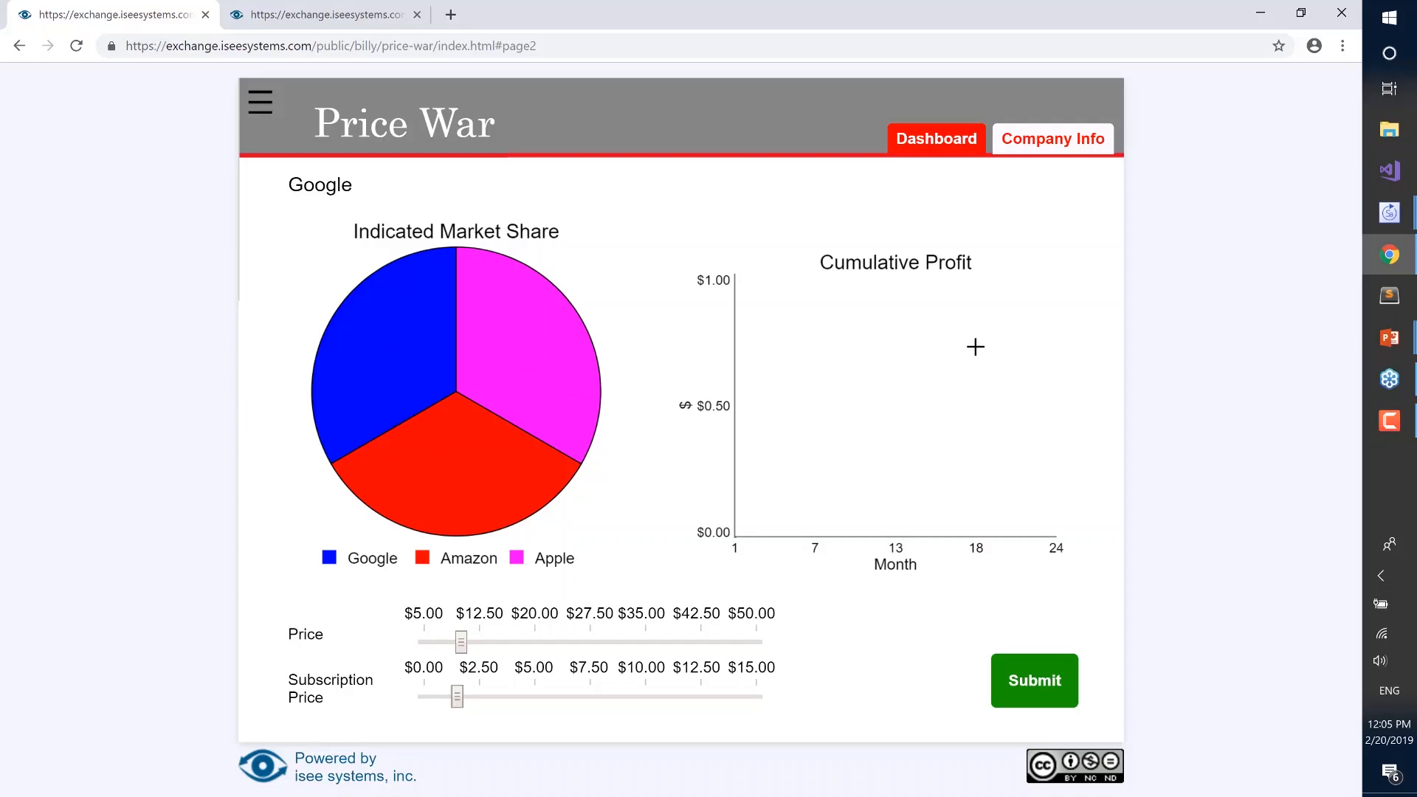
{"action": "mouse_move", "coordinate": [860, 388]}
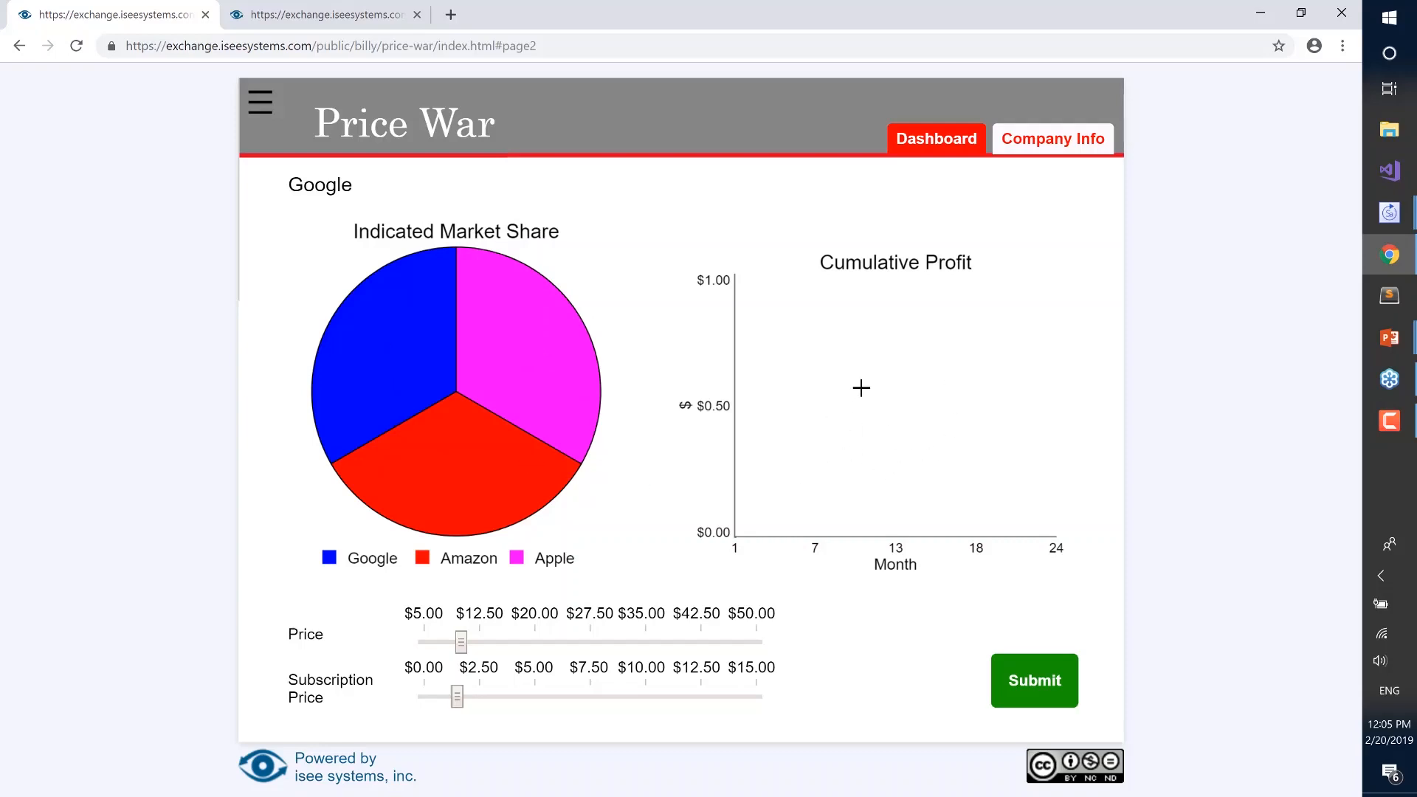
{"action": "mouse_move", "coordinate": [324, 15]}
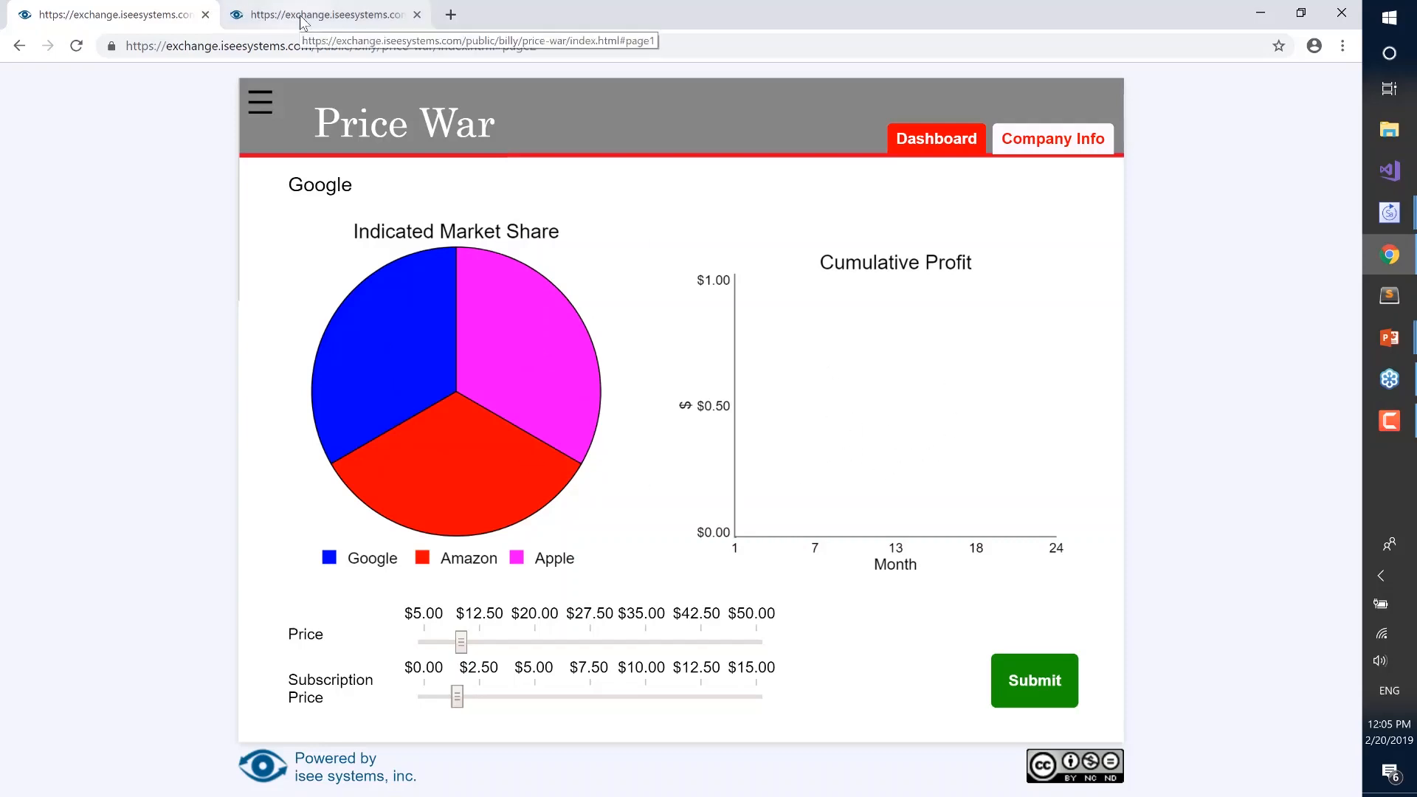
Switch to the Amazon player's page showing equal shares and $10.00 / $1.50 prices.
{"action": "left_click", "coordinate": [1052, 138]}
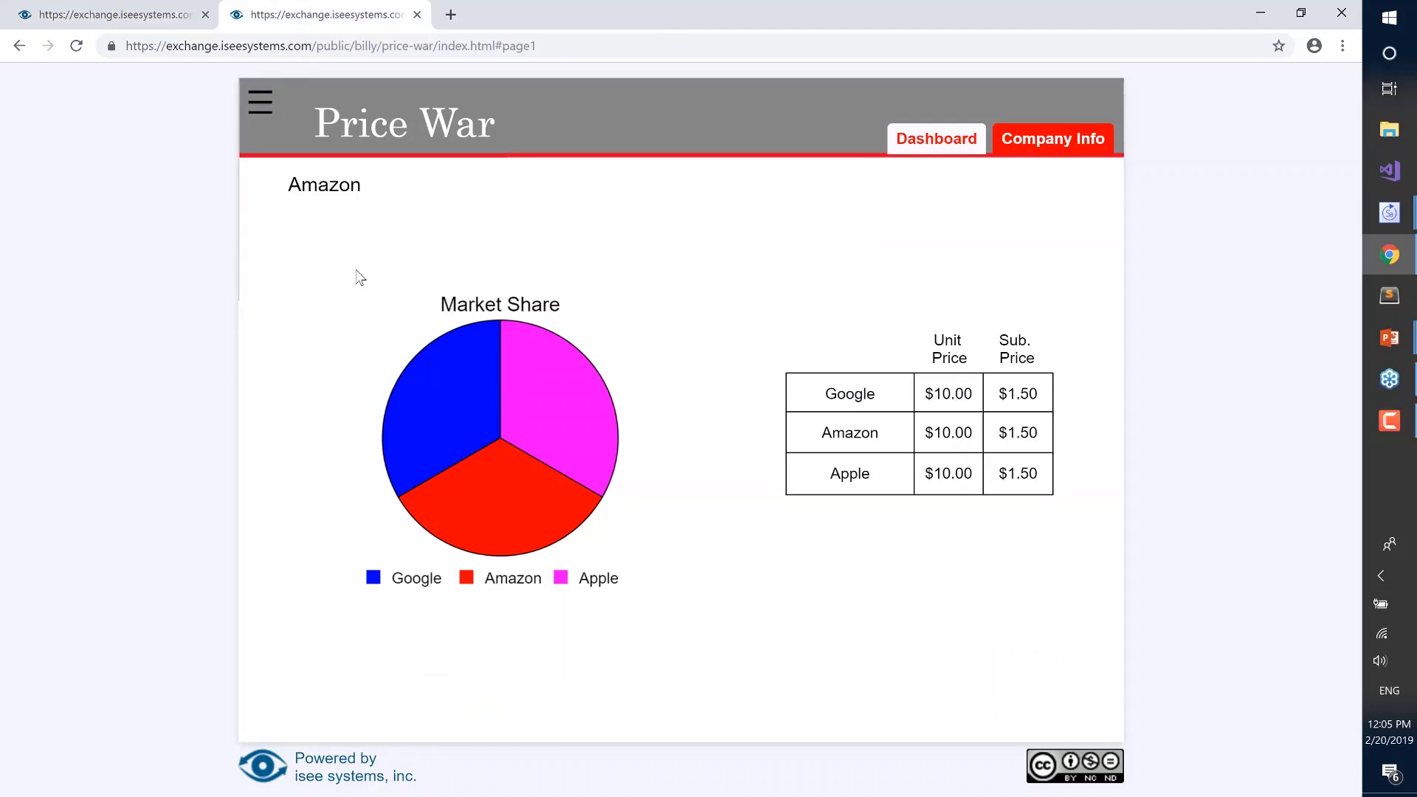
{"action": "mouse_move", "coordinate": [374, 208]}
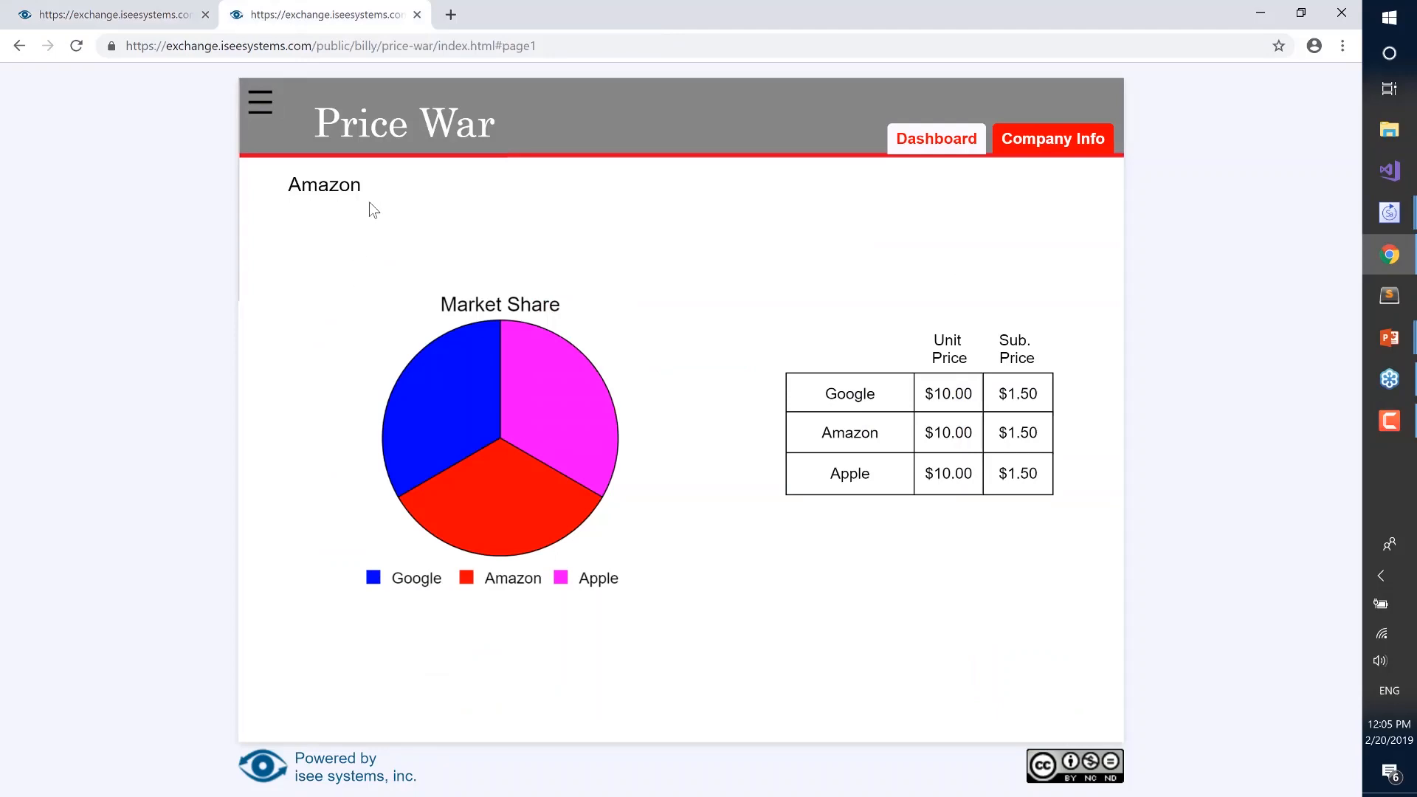
{"action": "mouse_move", "coordinate": [1096, 422]}
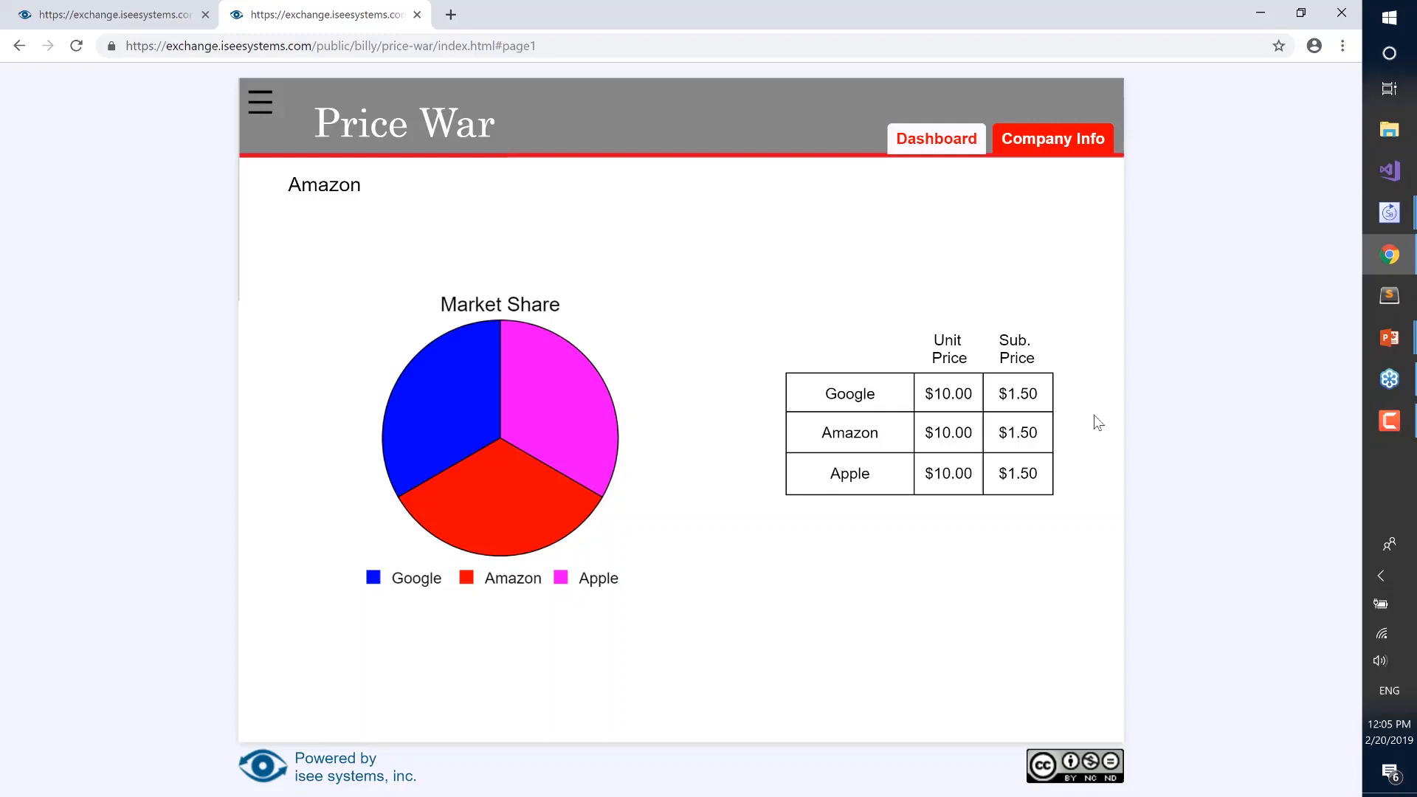
{"action": "mouse_move", "coordinate": [670, 341]}
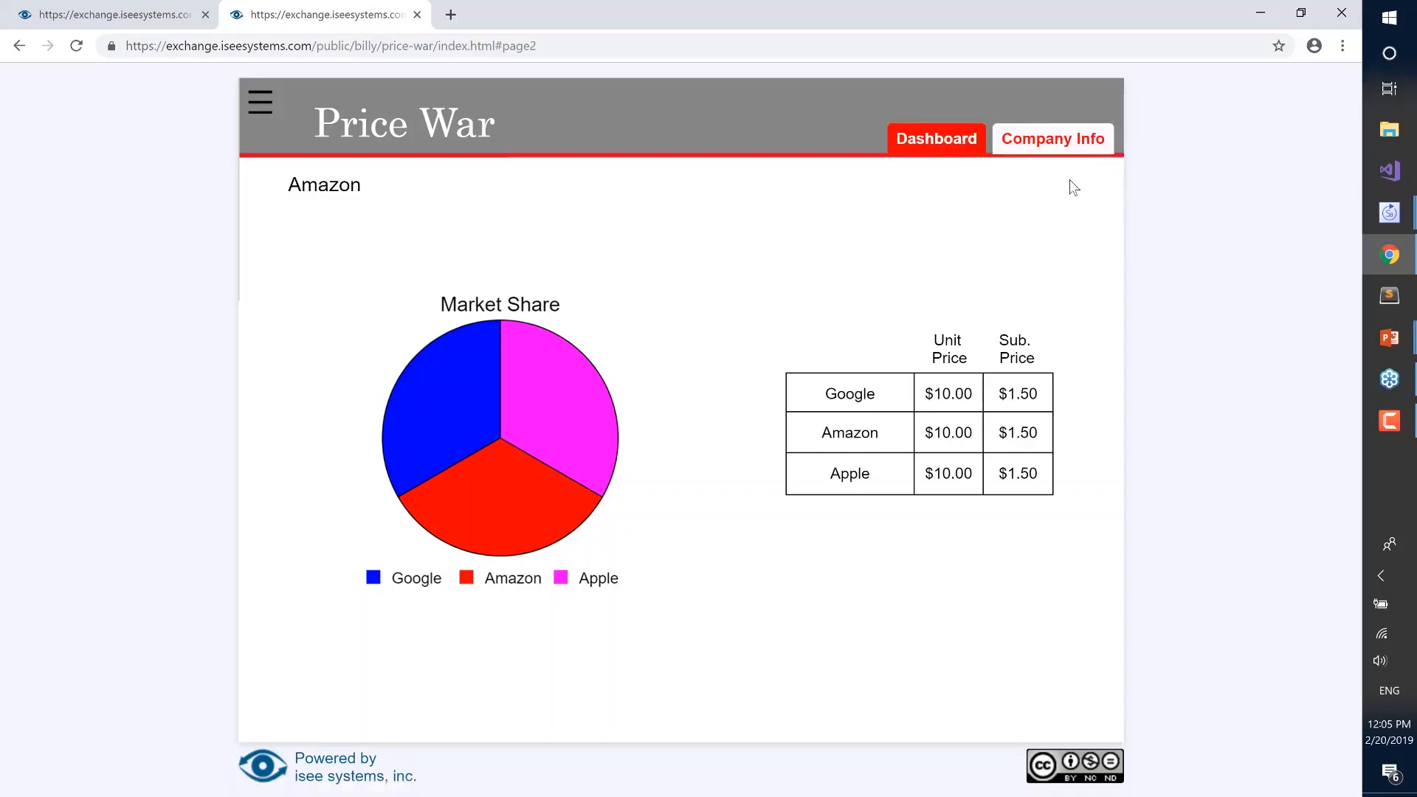
Raise Amazon's unit price to about $27.50 on its dashboard and submit the decision.
{"action": "left_click", "coordinate": [936, 138]}
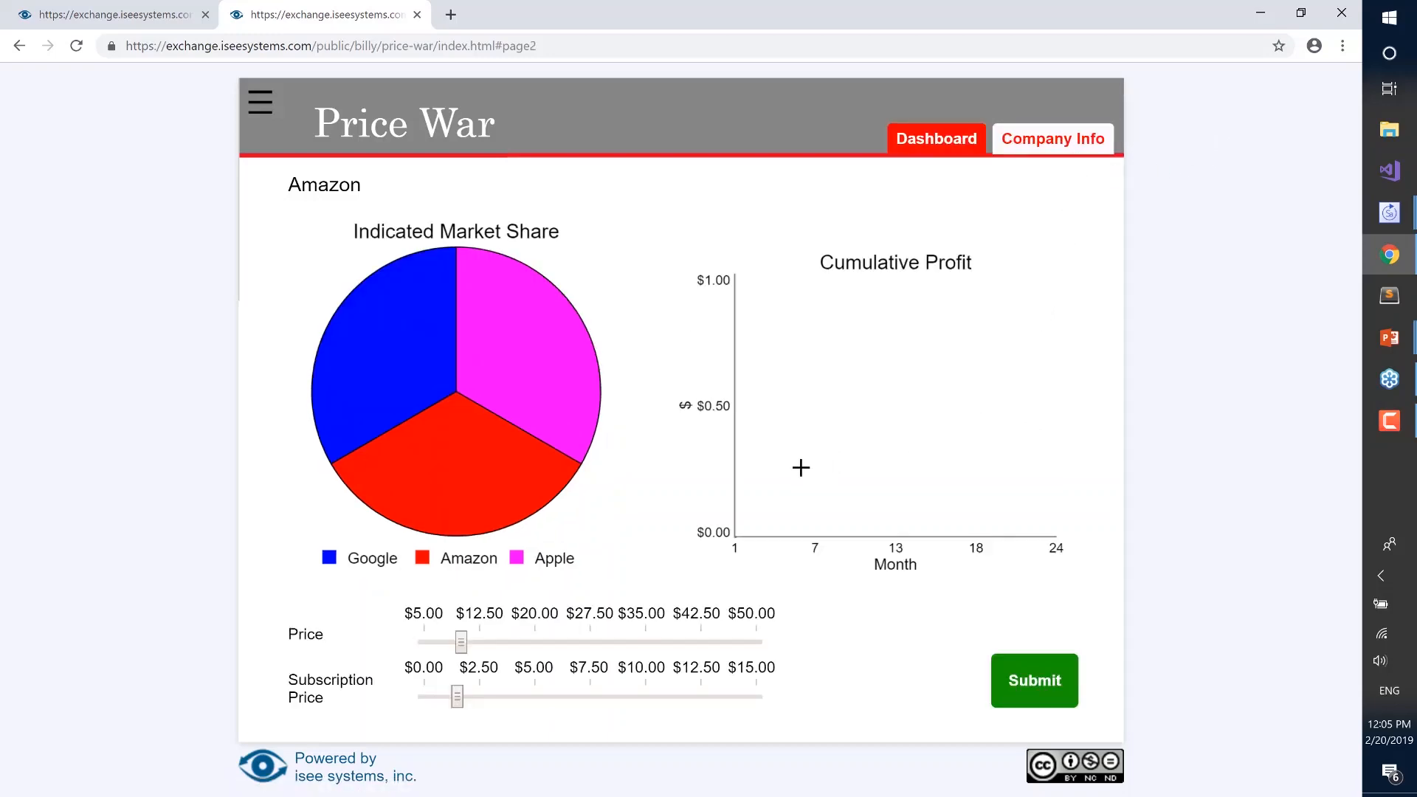
{"action": "mouse_move", "coordinate": [799, 449]}
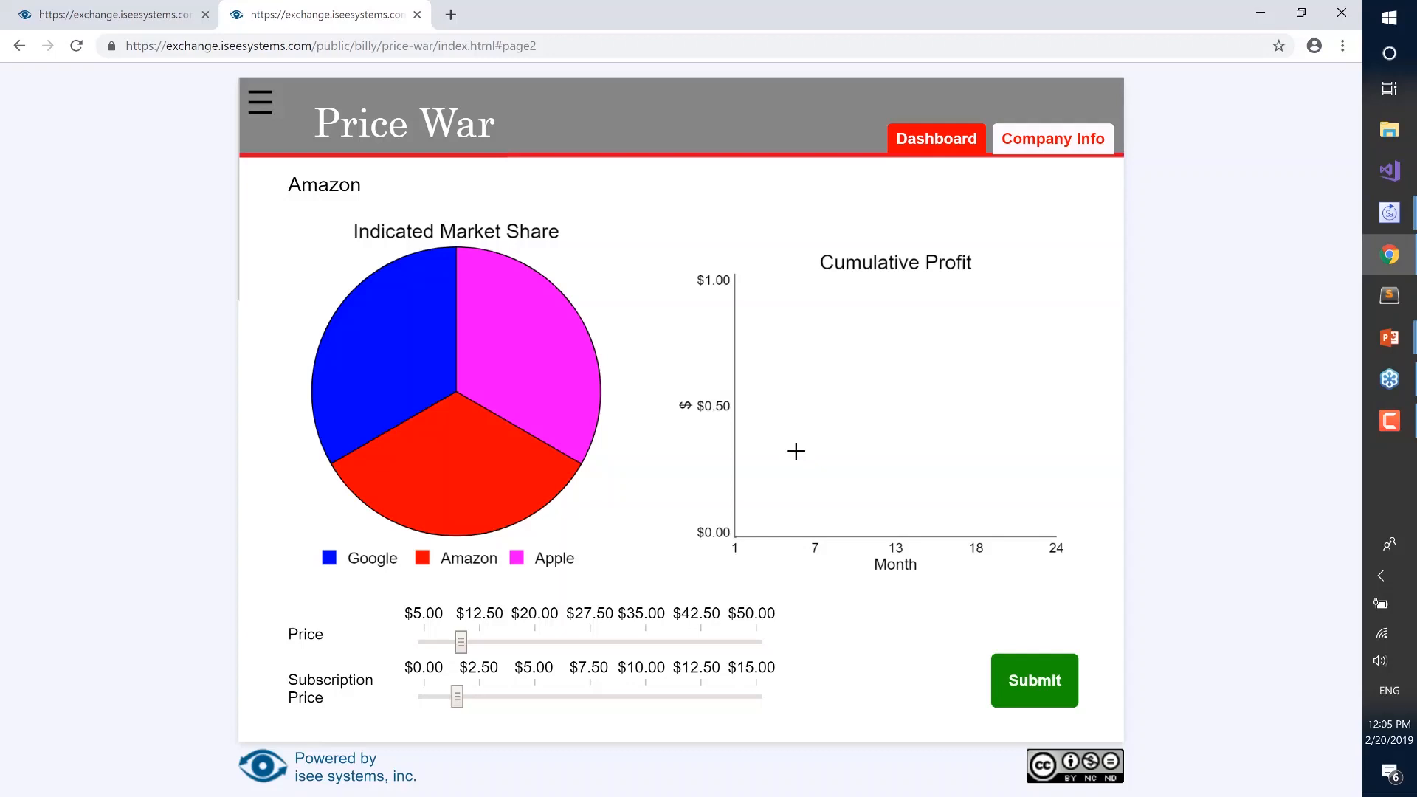
{"action": "mouse_move", "coordinate": [802, 438]}
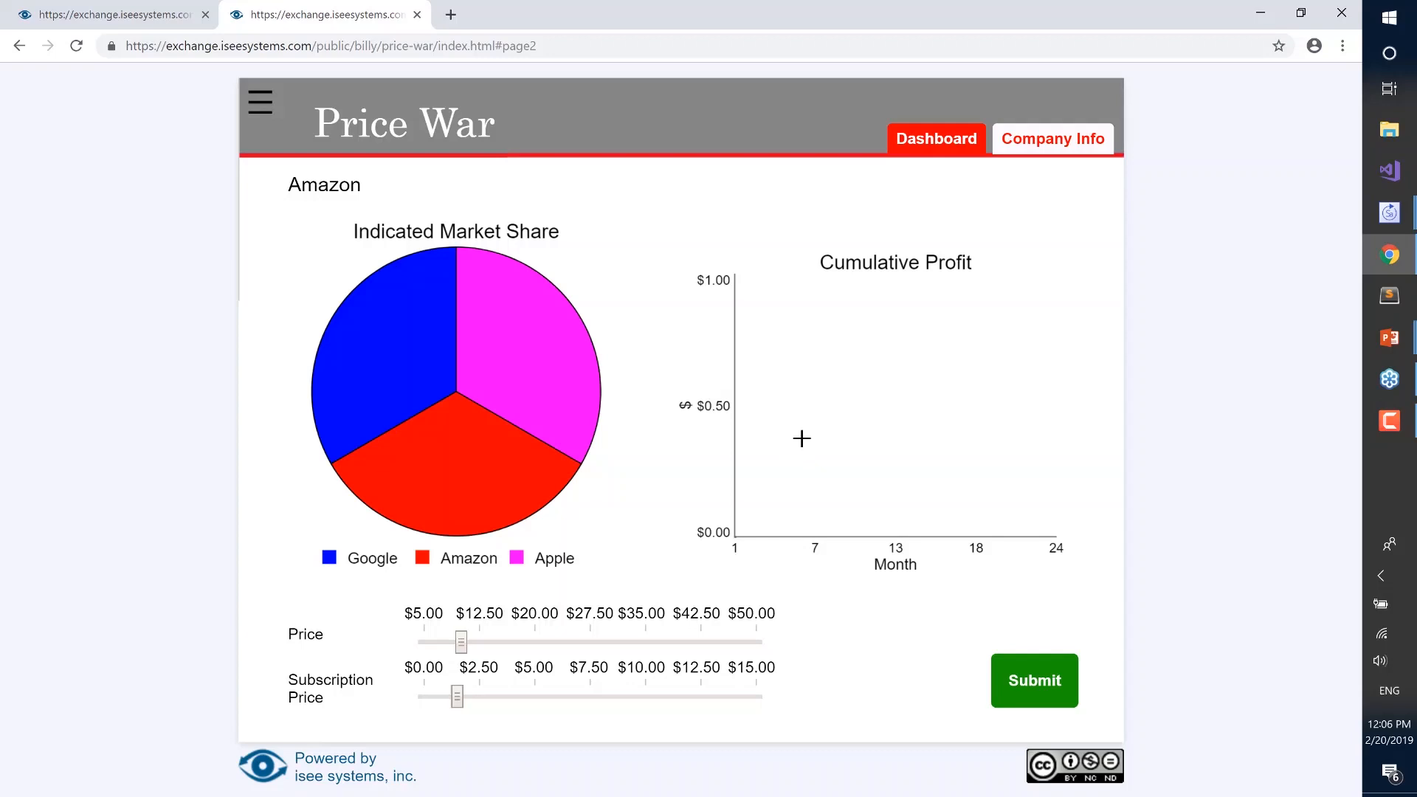
{"action": "mouse_move", "coordinate": [818, 345]}
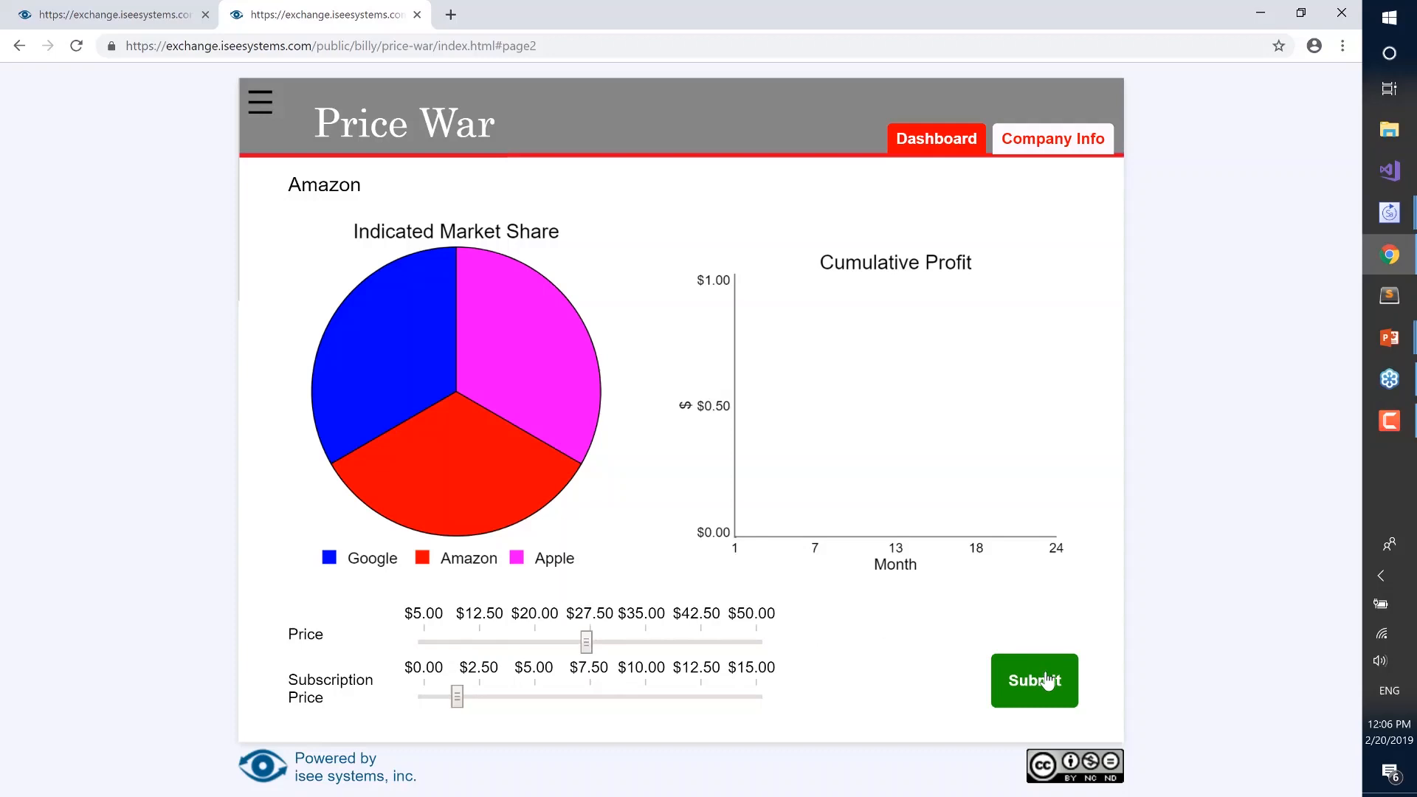
{"action": "left_click", "coordinate": [1033, 680]}
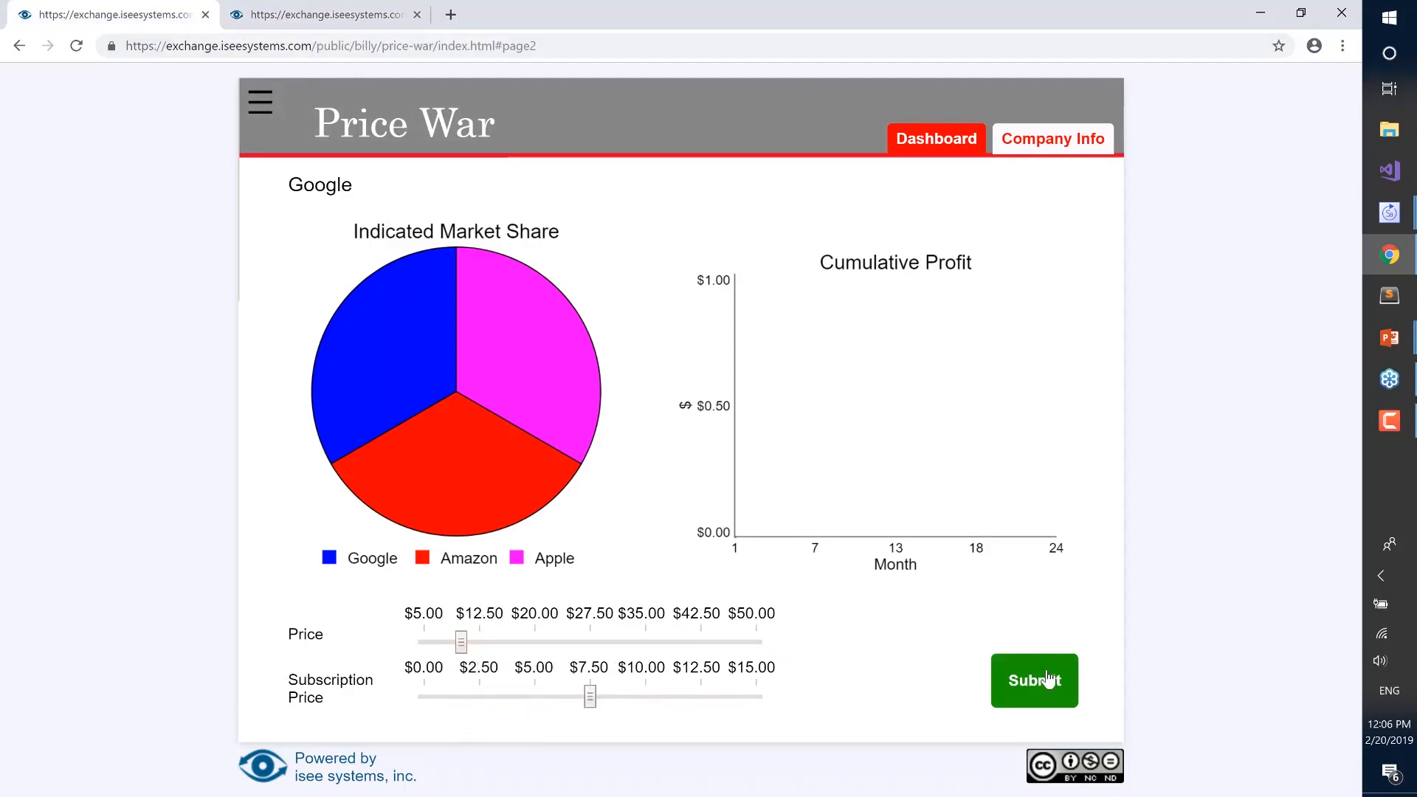
Submit Google's $7.50 subscription price so the round advances.
{"action": "left_click", "coordinate": [1034, 680]}
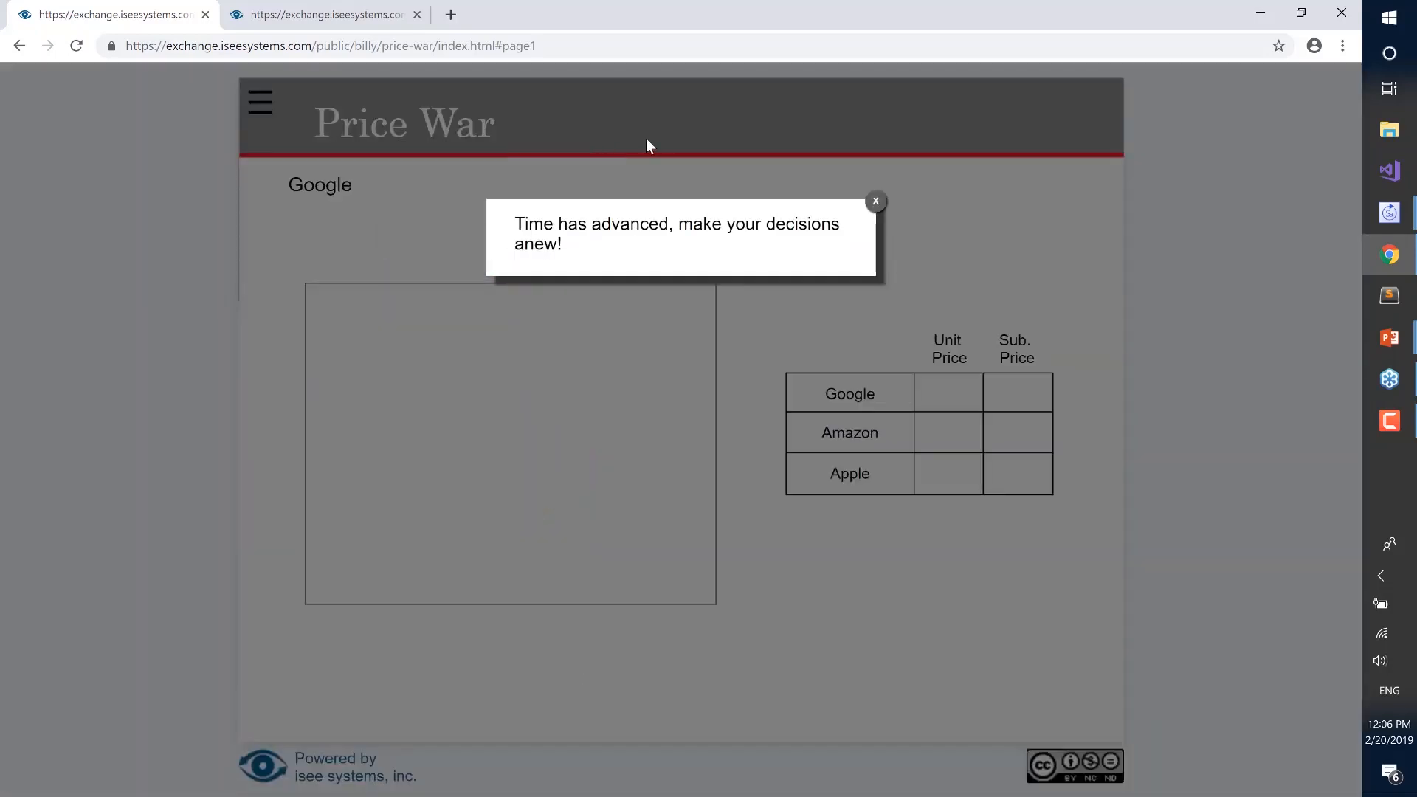
Dismiss the 'Time has advanced' message on both the Google and Amazon tabs.
{"action": "left_click", "coordinate": [875, 201]}
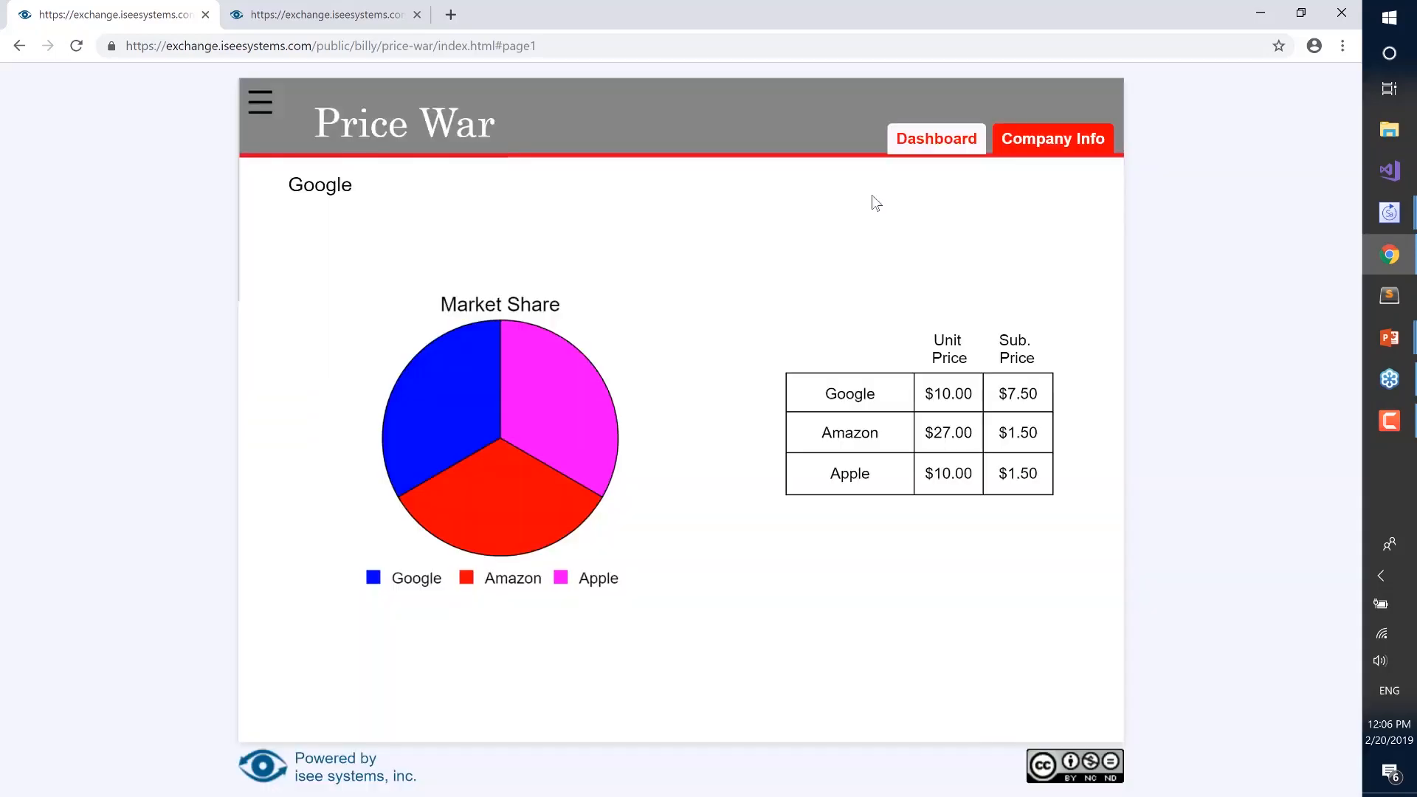
{"action": "mouse_move", "coordinate": [1010, 153]}
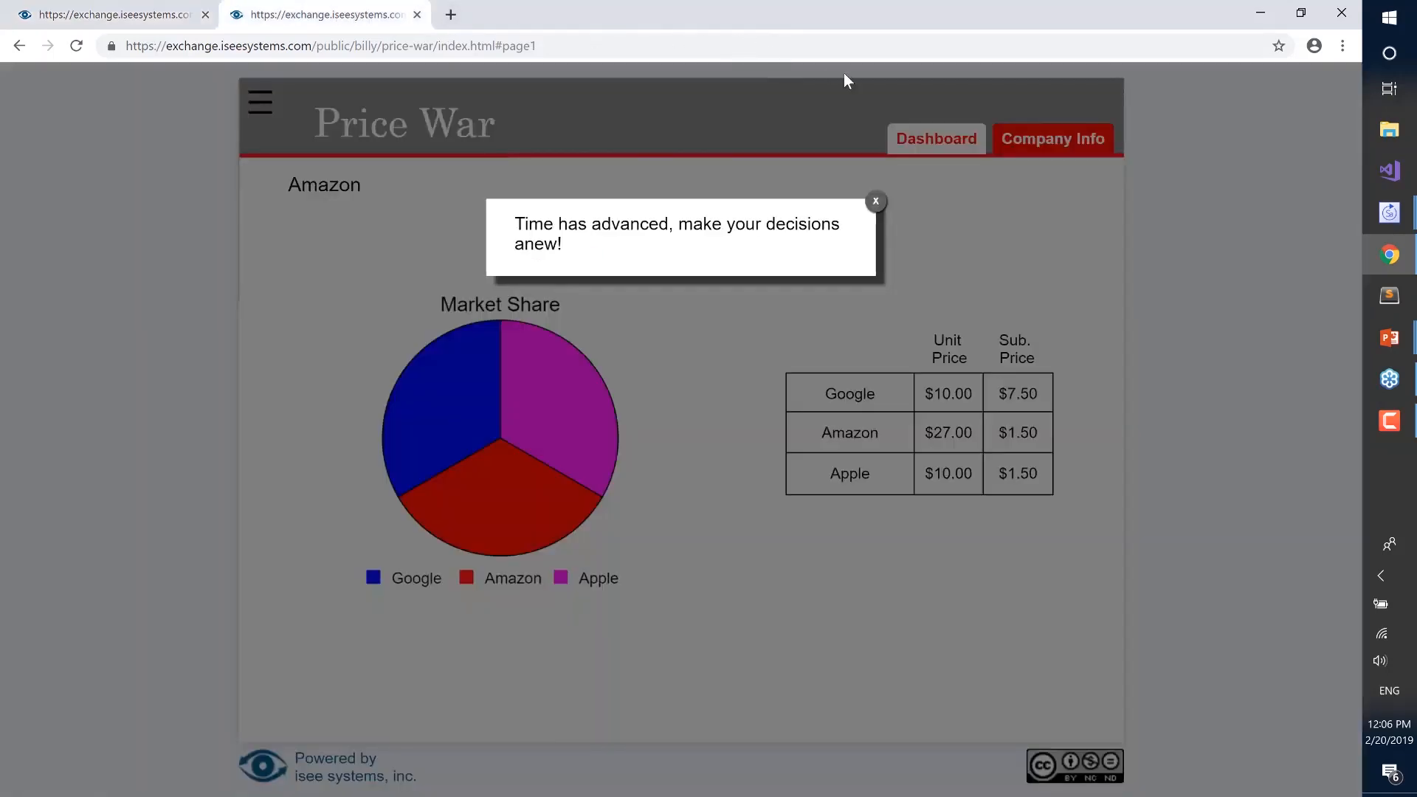
{"action": "left_click", "coordinate": [875, 200]}
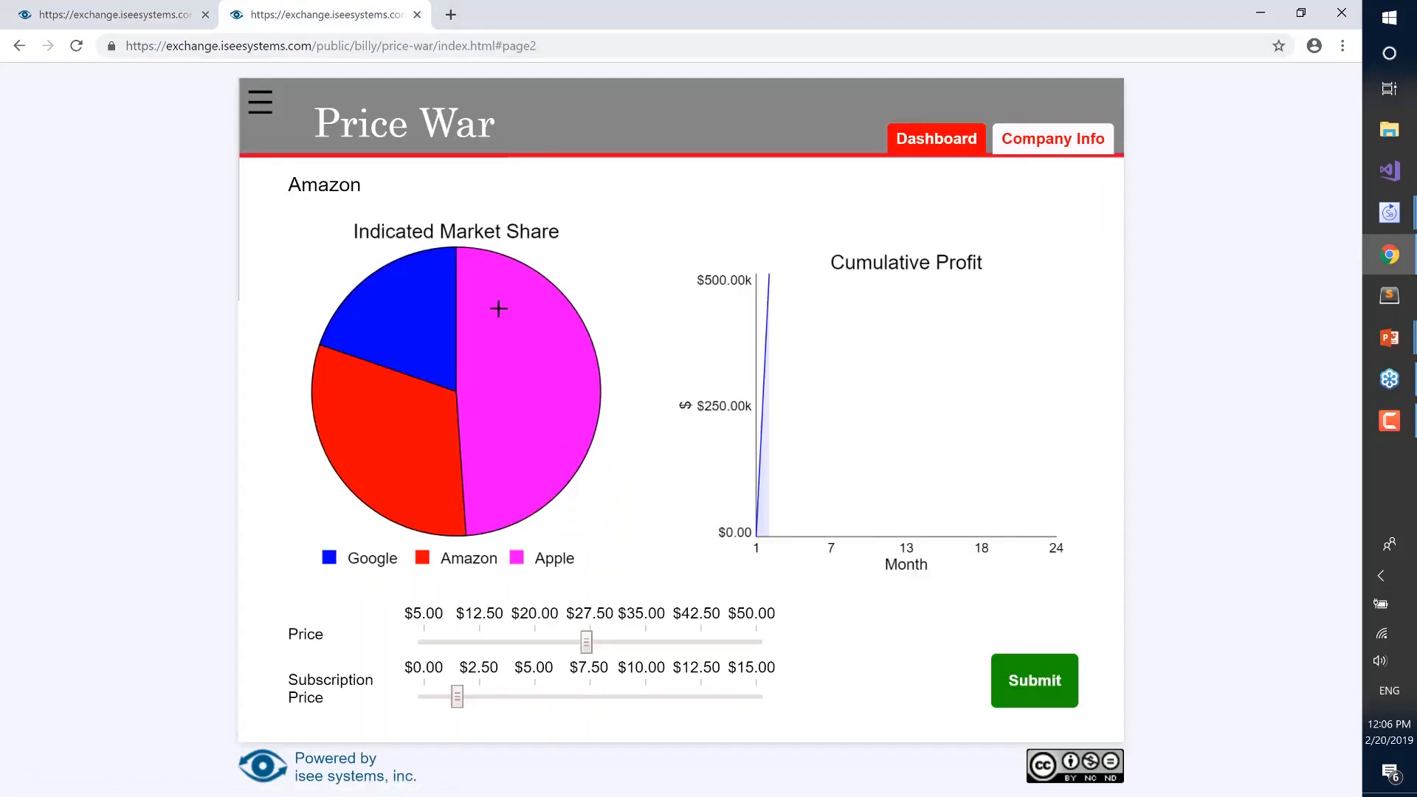
{"action": "mouse_move", "coordinate": [429, 360]}
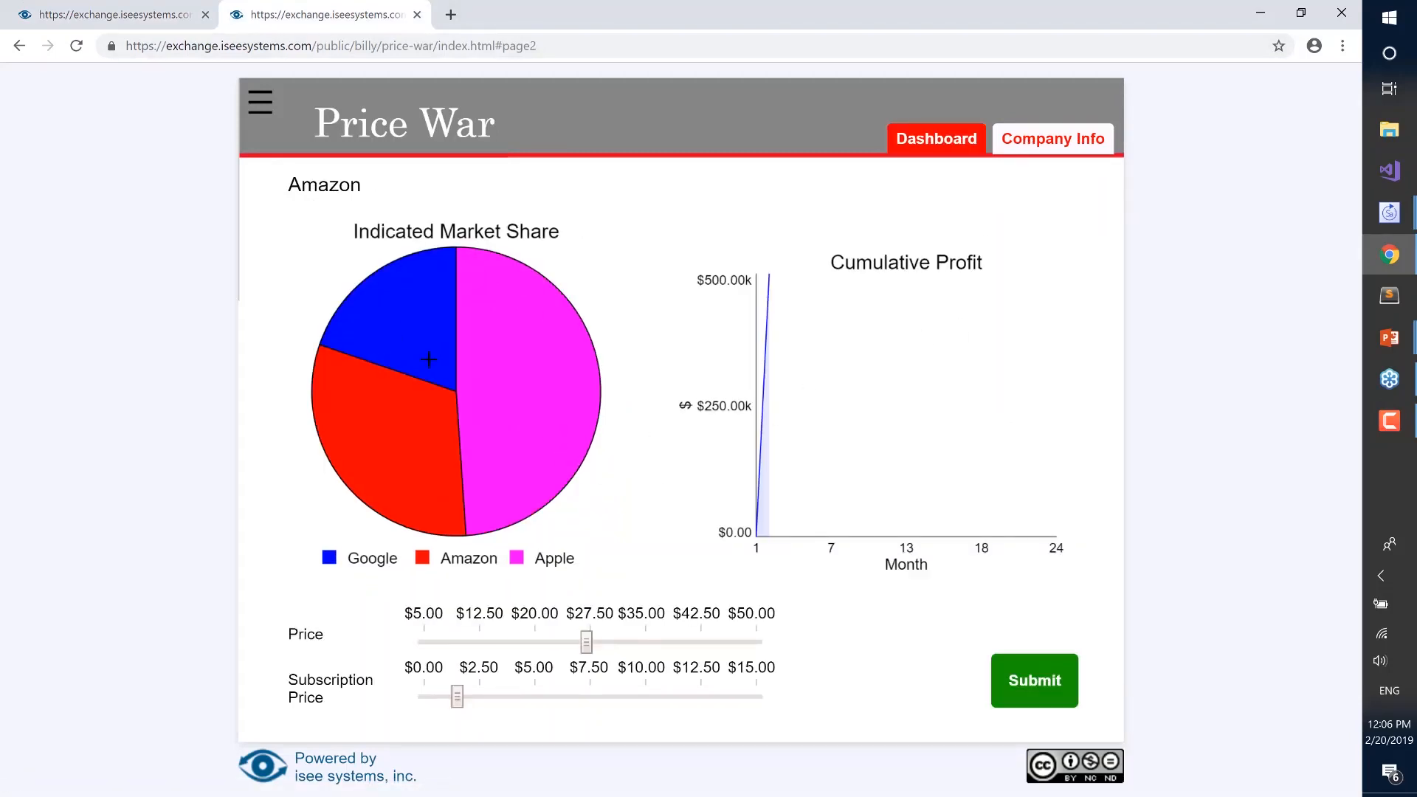